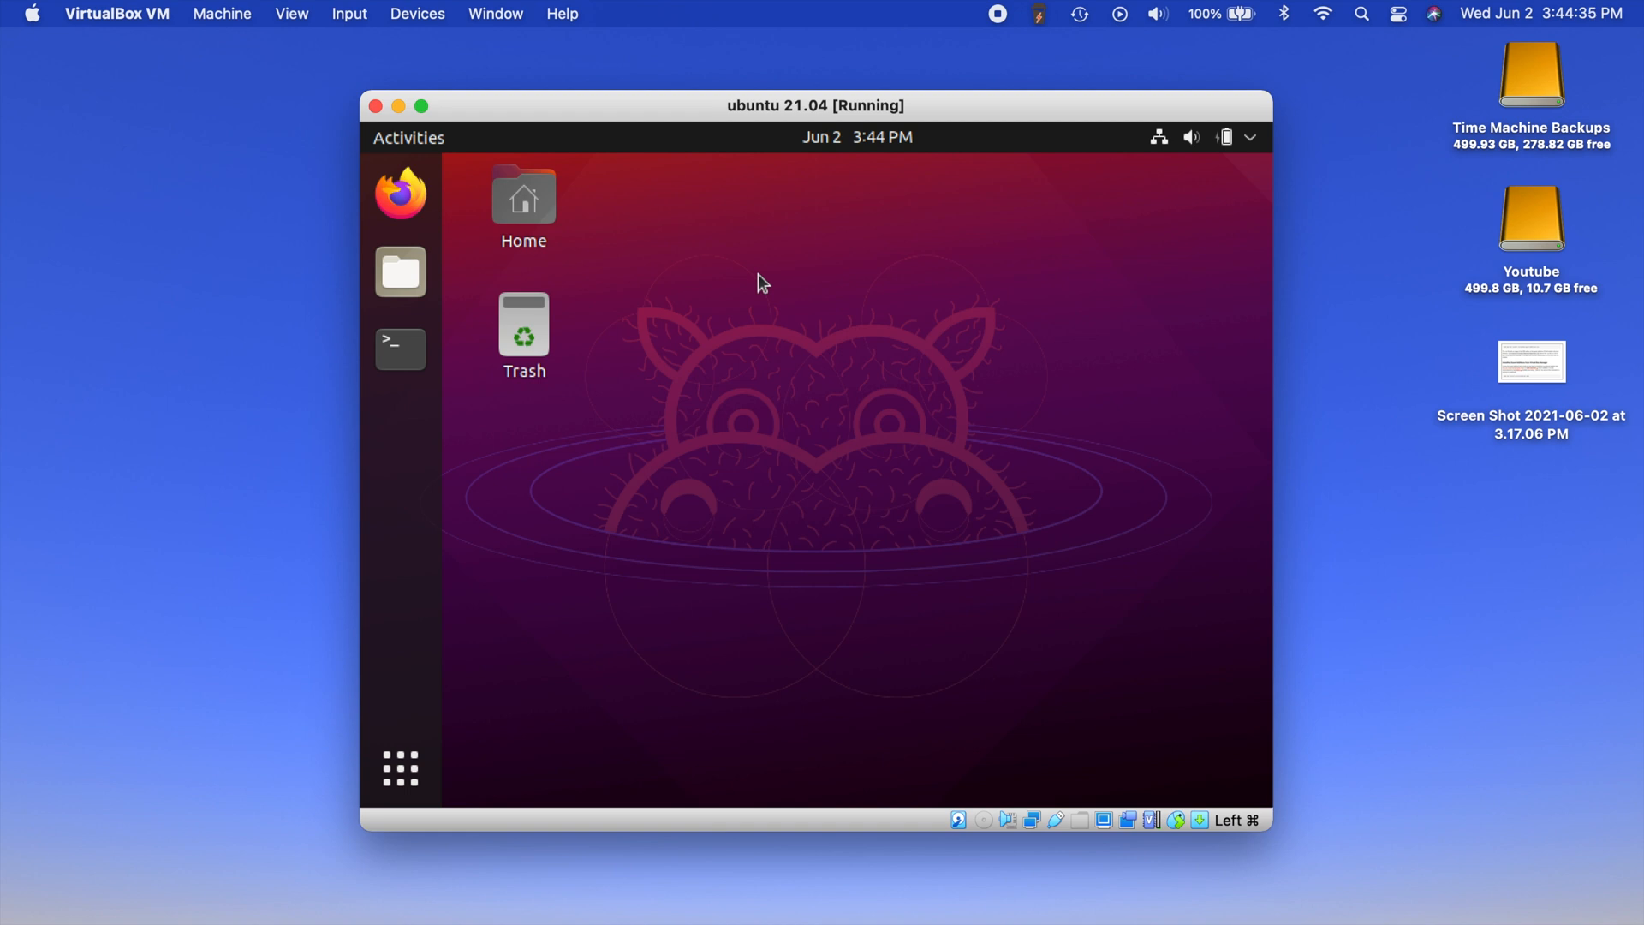
mouse_move(818, 123)
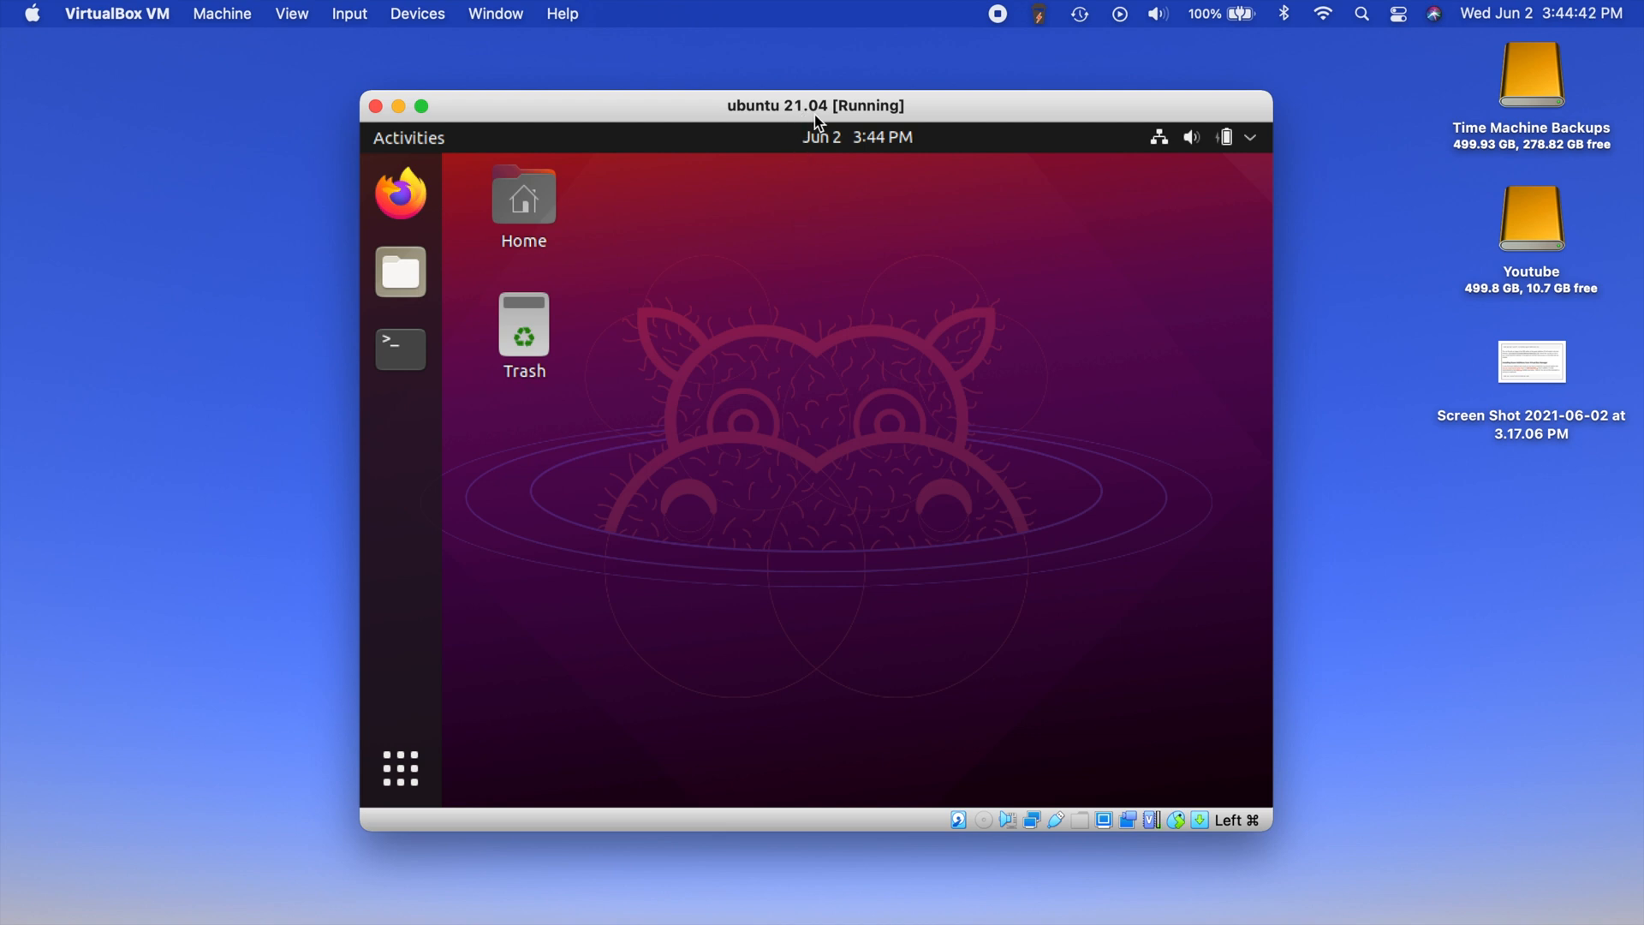
mouse_move(987, 596)
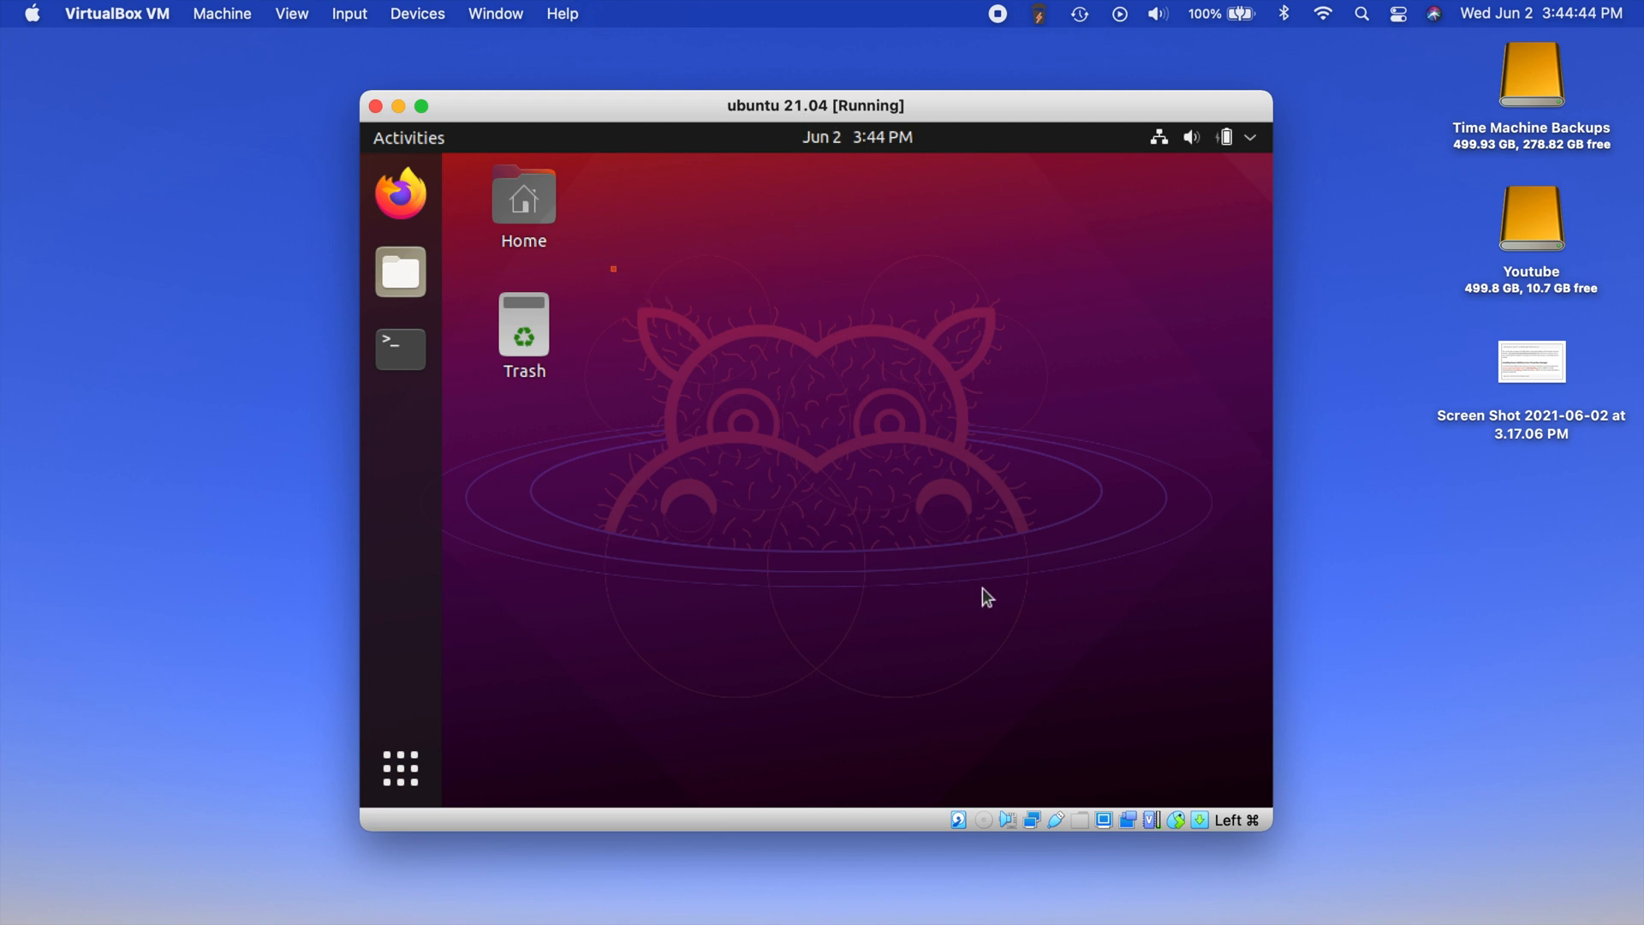
mouse_move(816, 500)
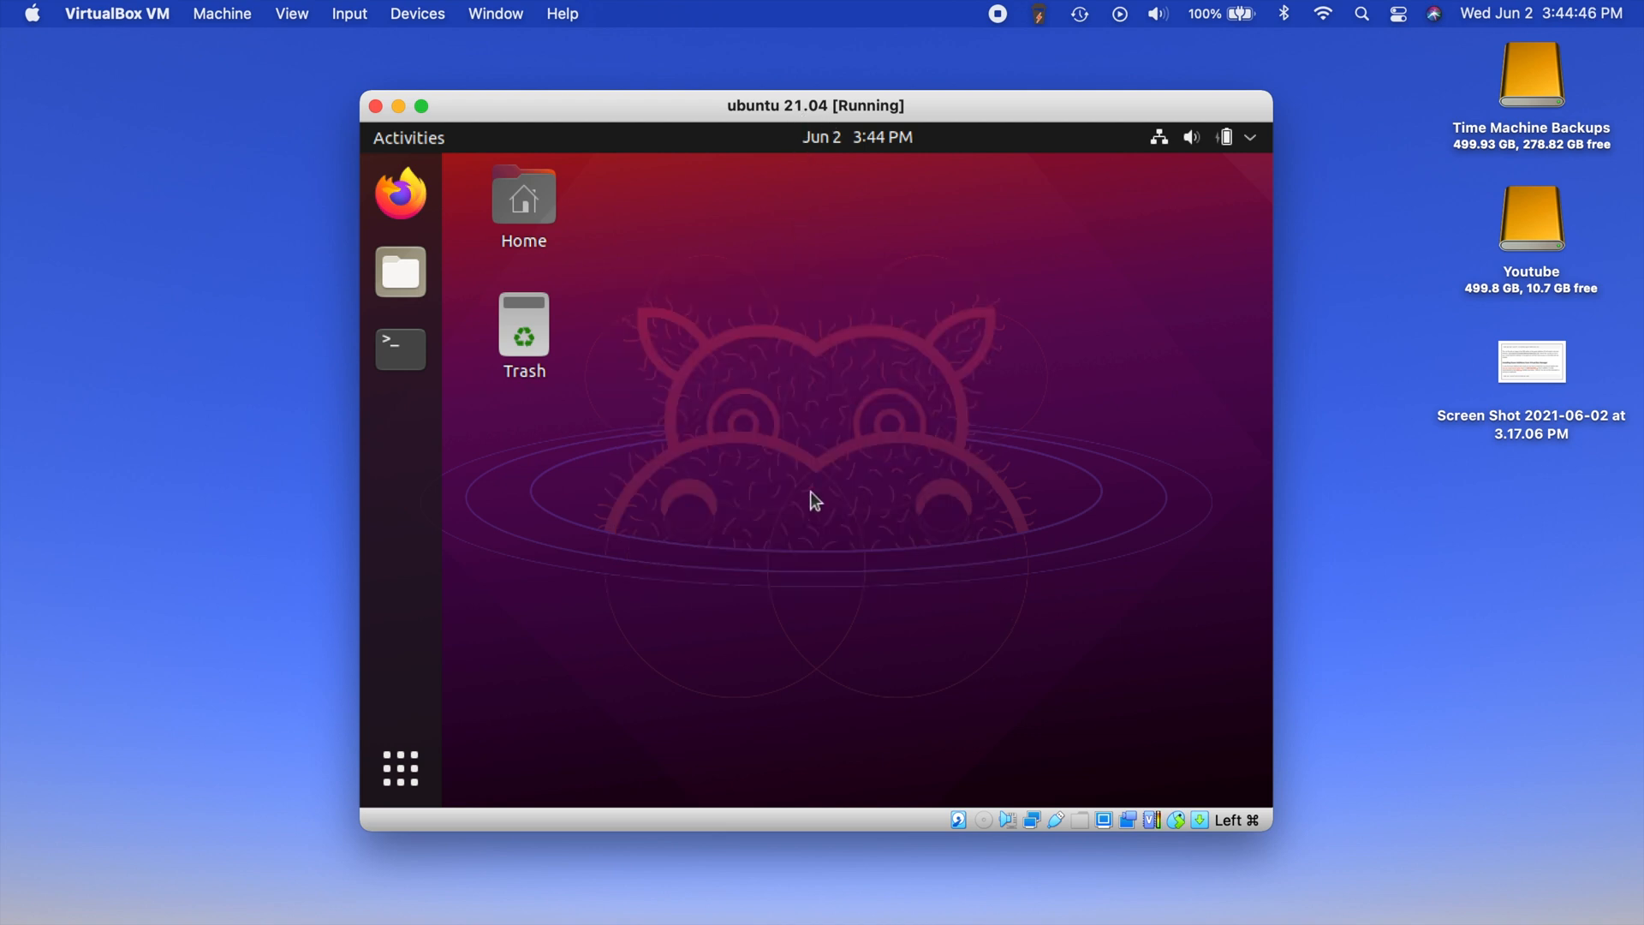
Run 'sudo apt install build-essential dkms' in a new terminal, reaching the sudo password prompt
click(399, 348)
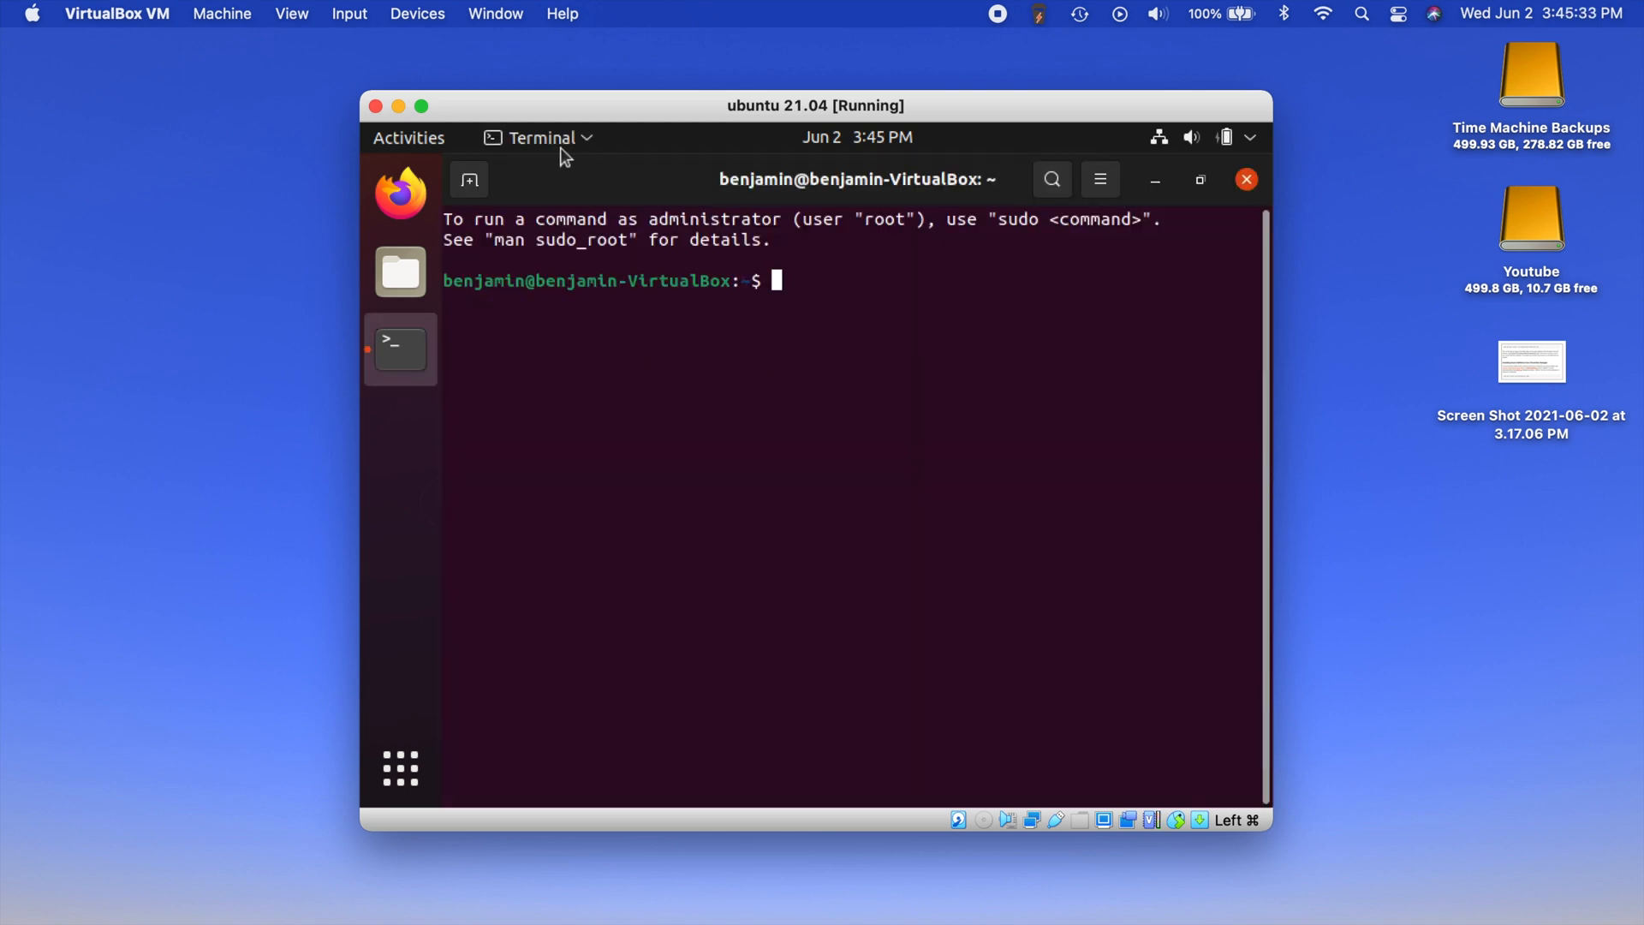
mouse_move(743, 312)
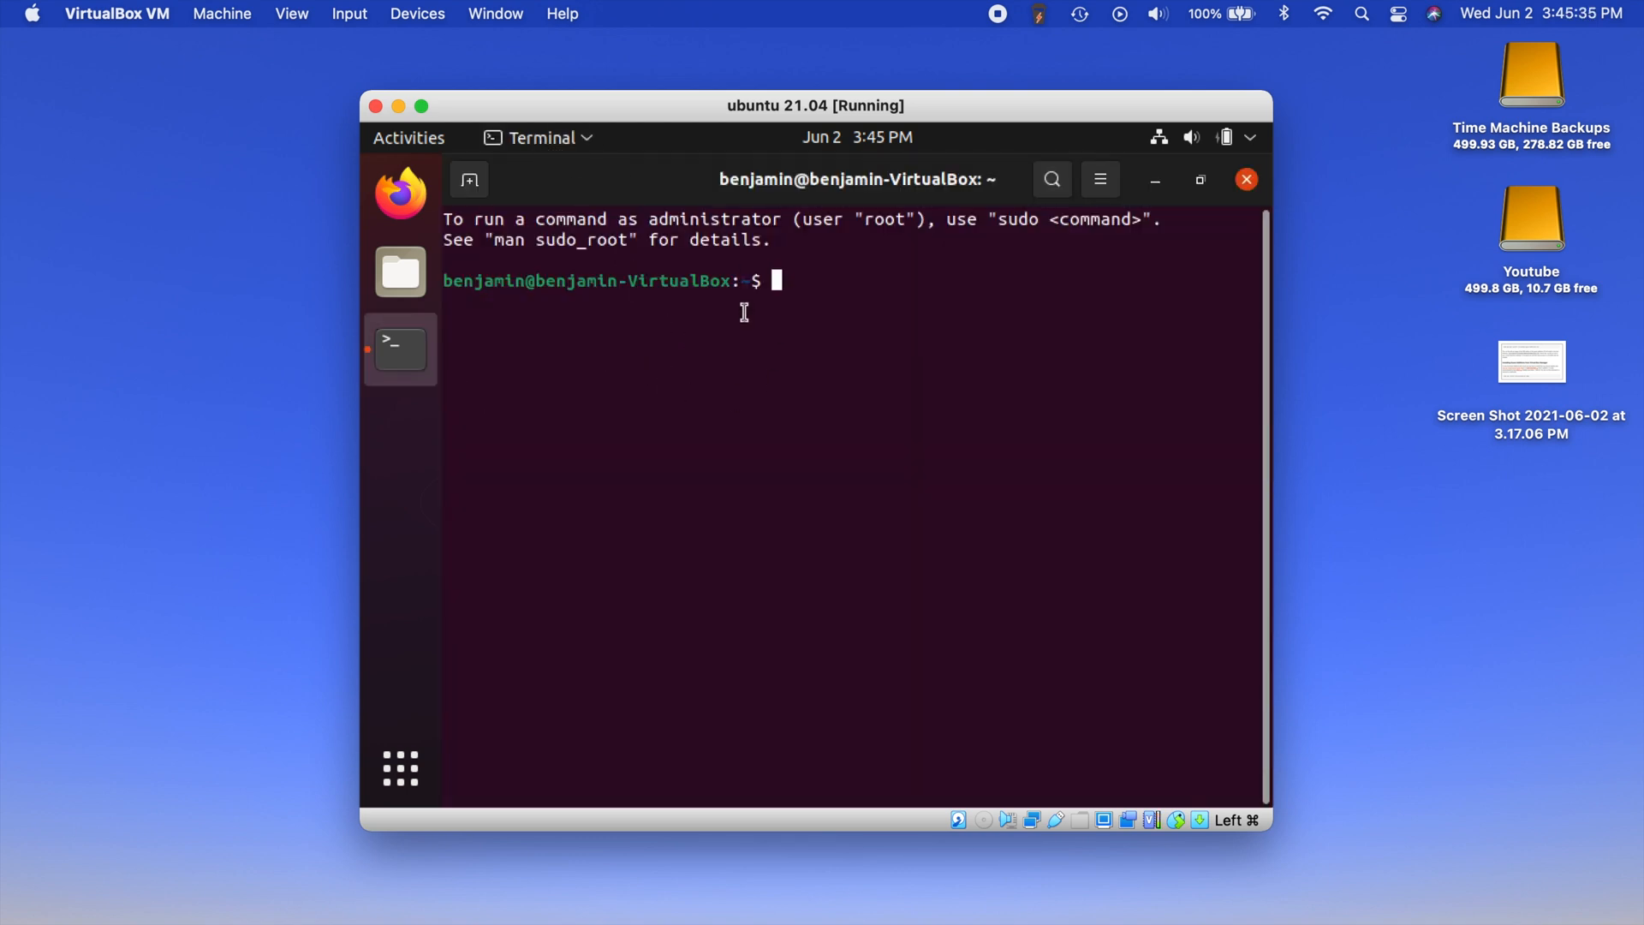
mouse_move(854, 399)
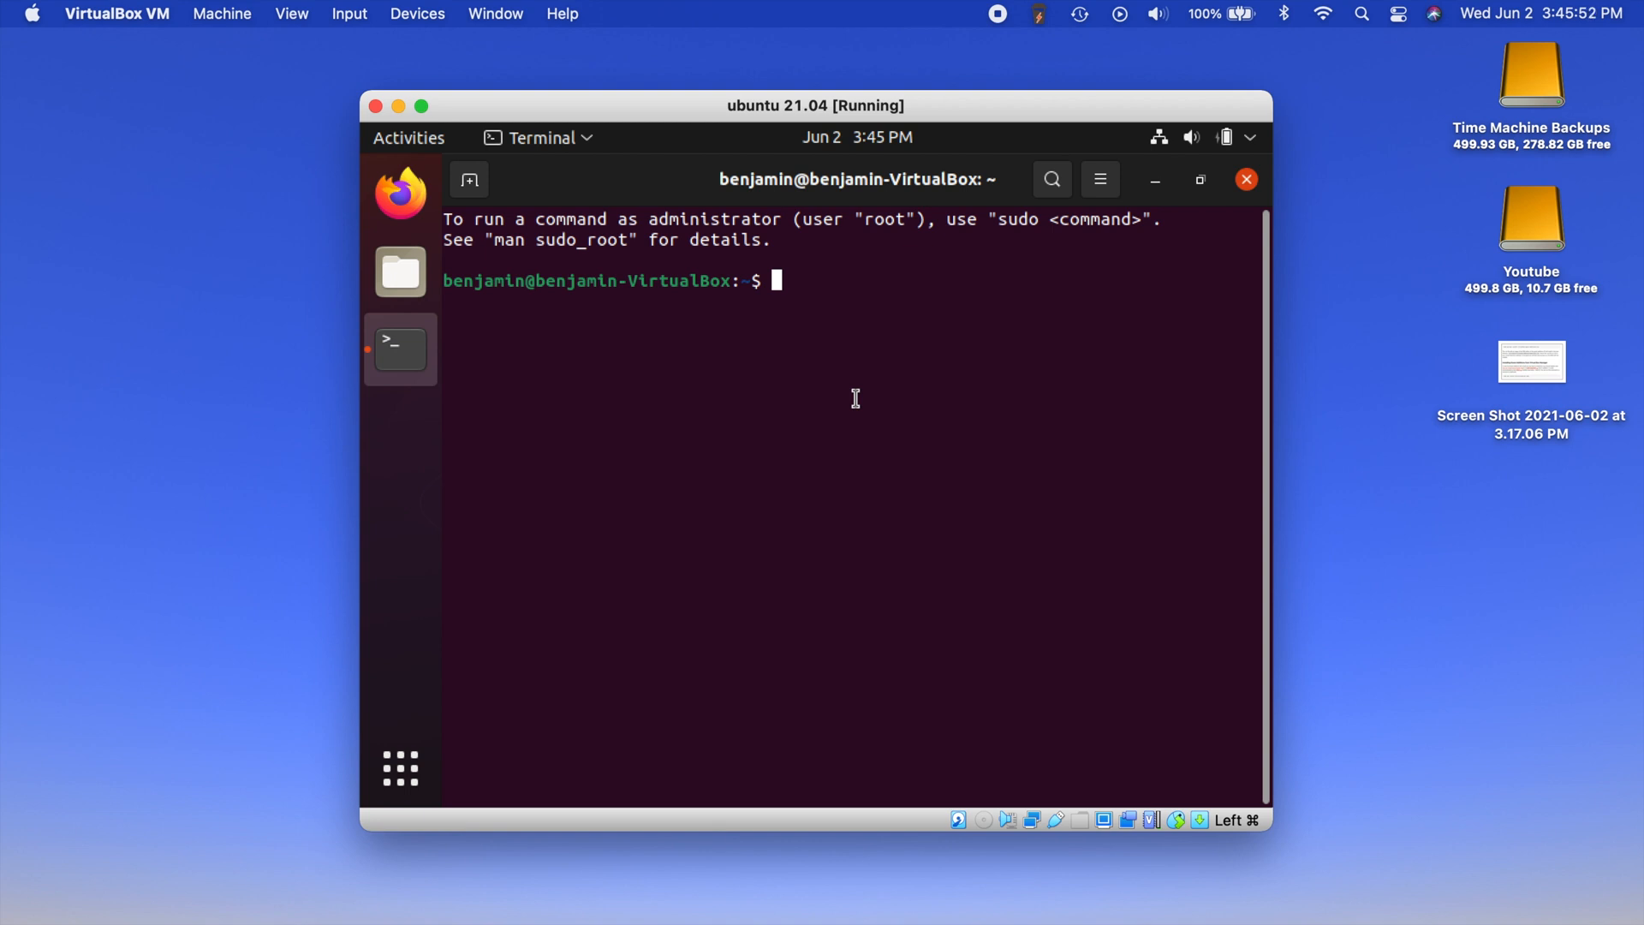
mouse_move(880, 326)
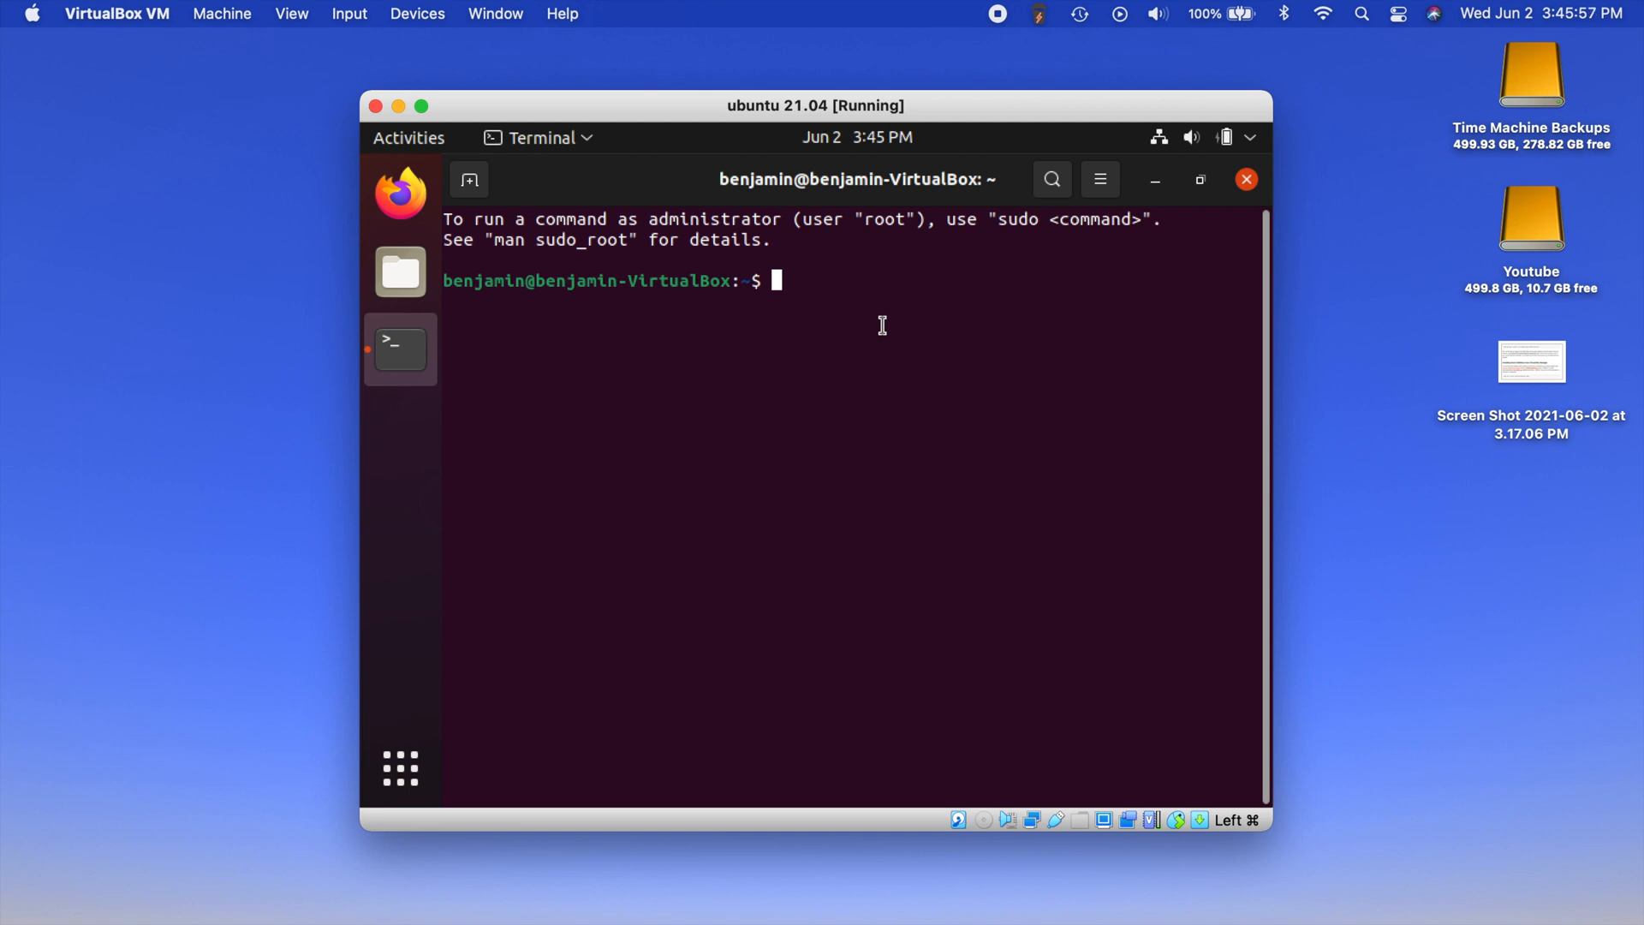
text(sudo apt i)
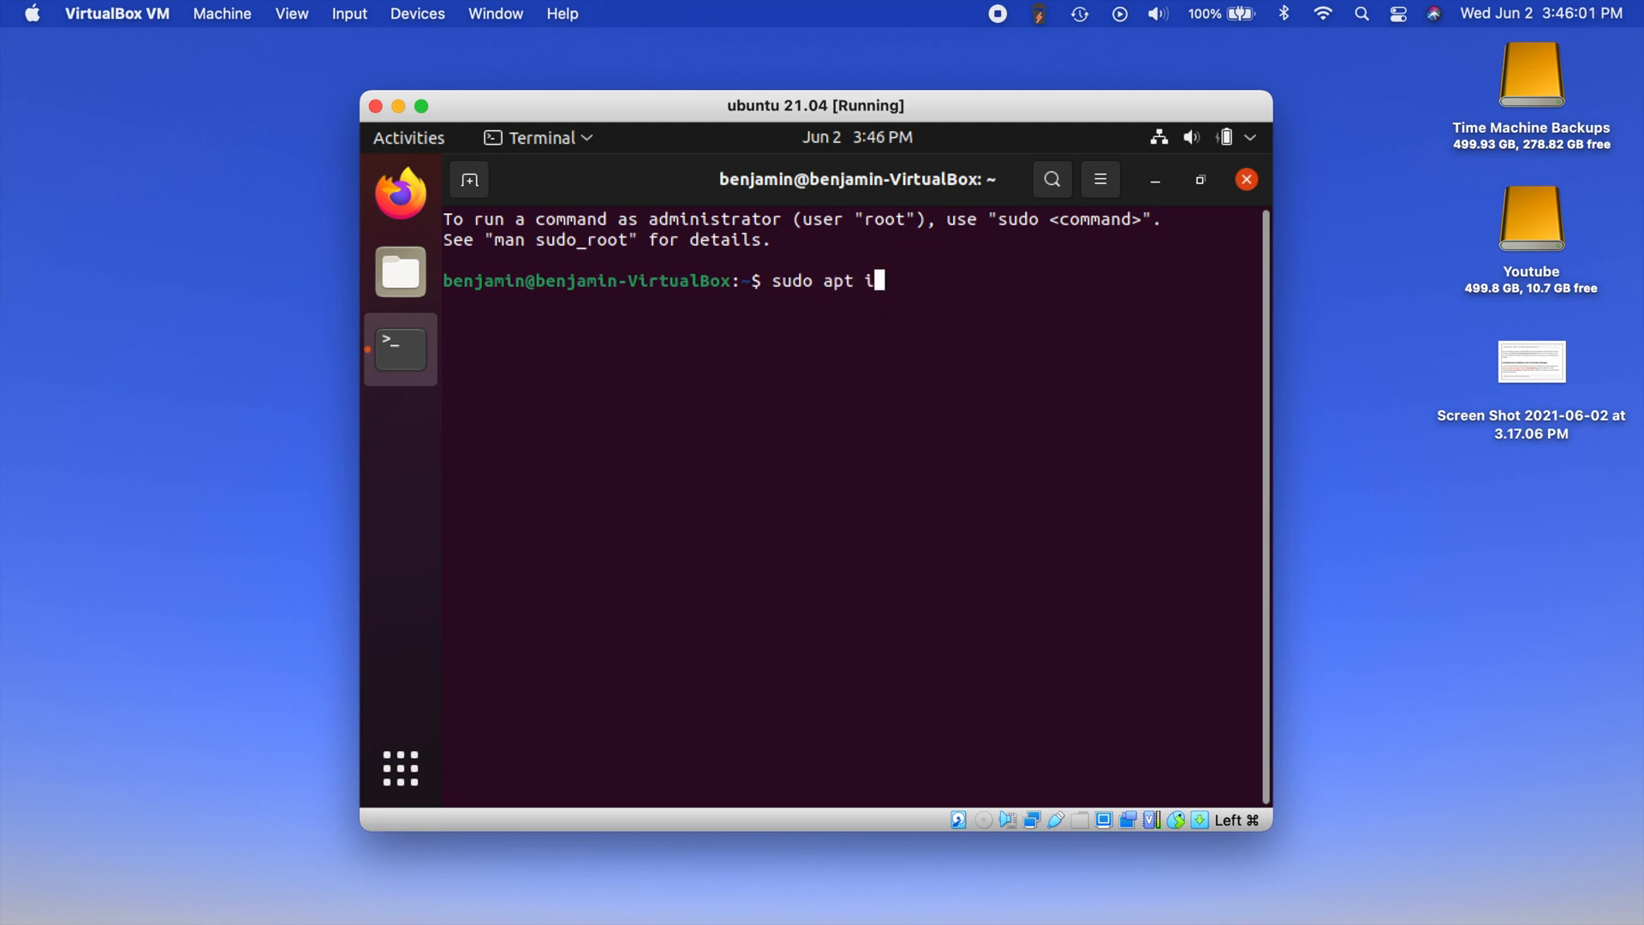
text(nstall b)
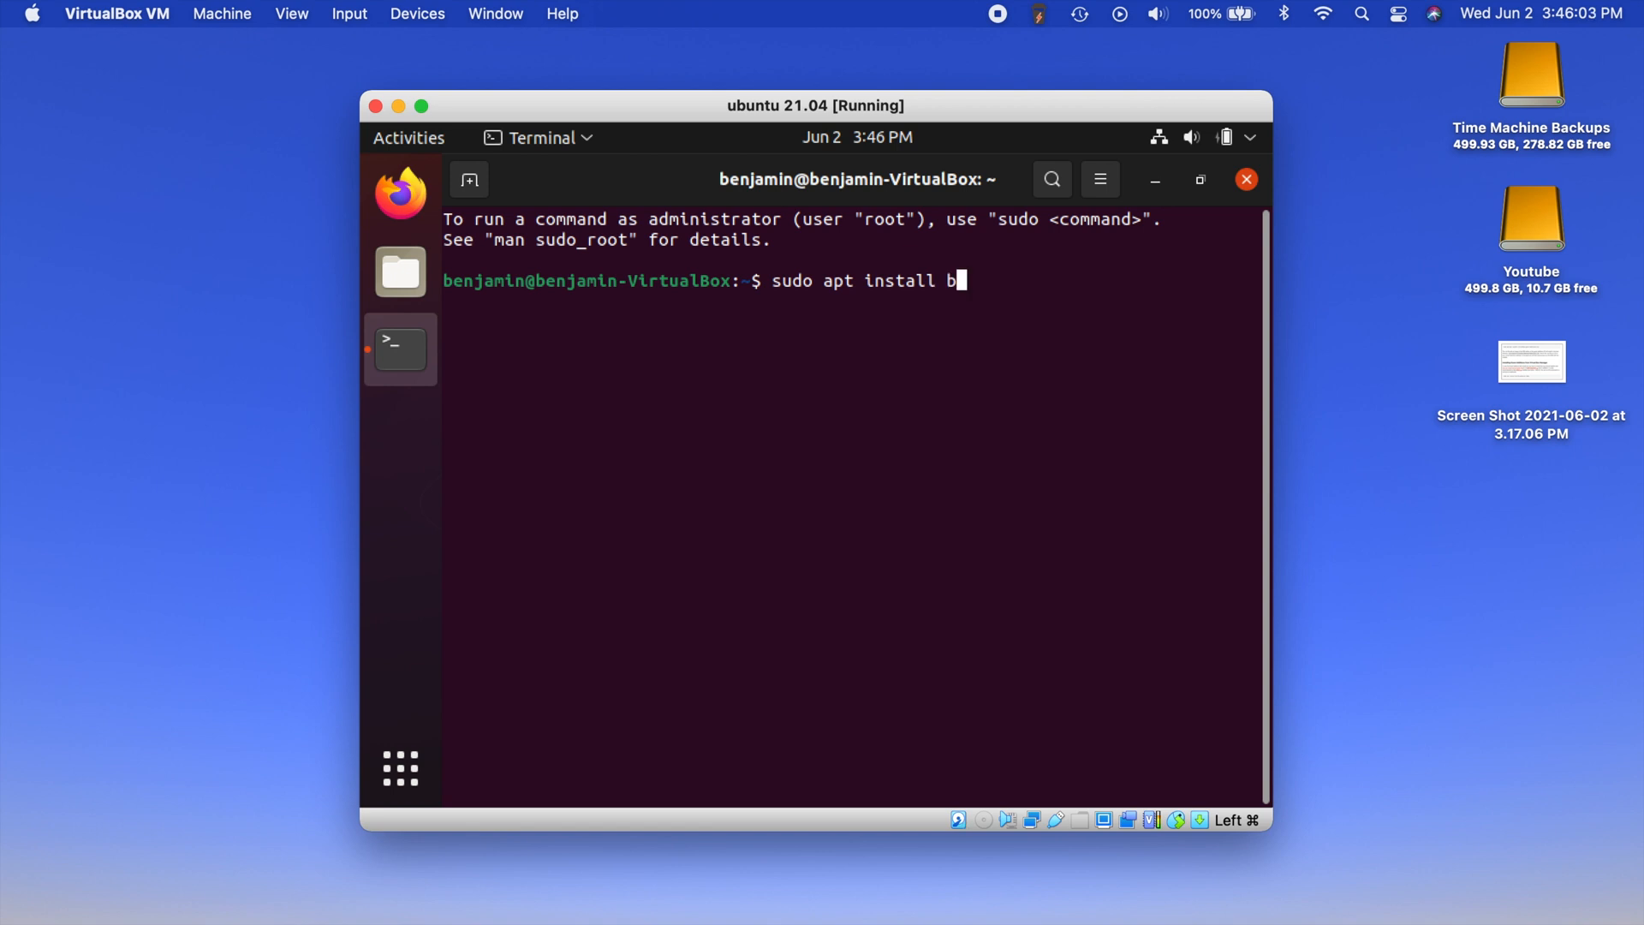
text(uild-es)
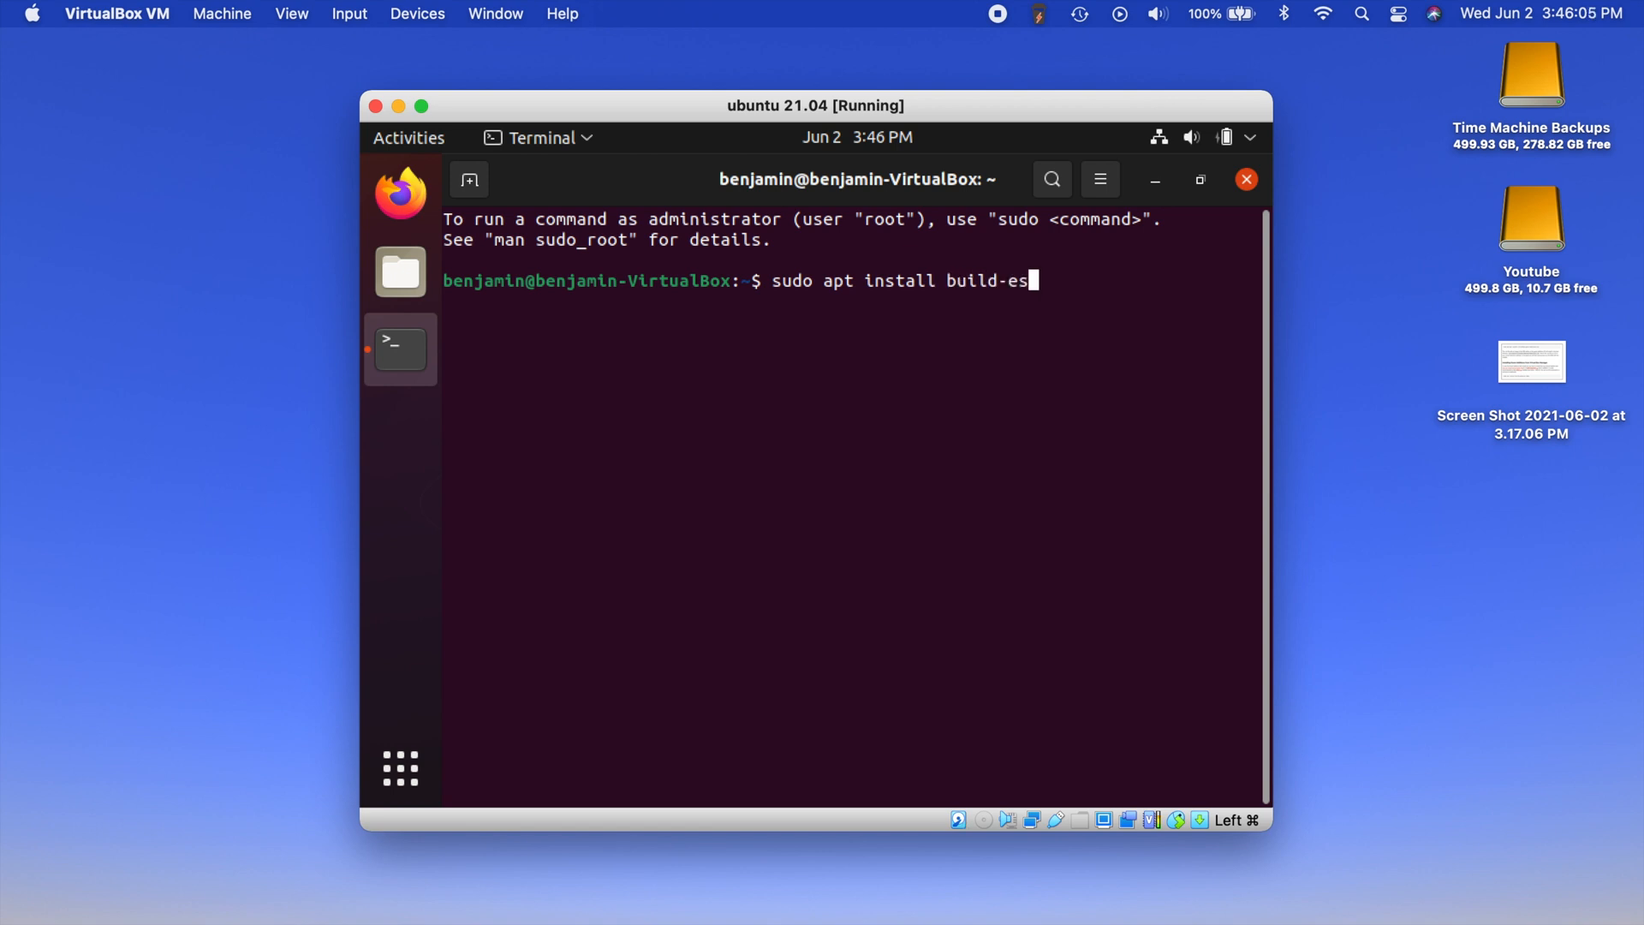
text(sential)
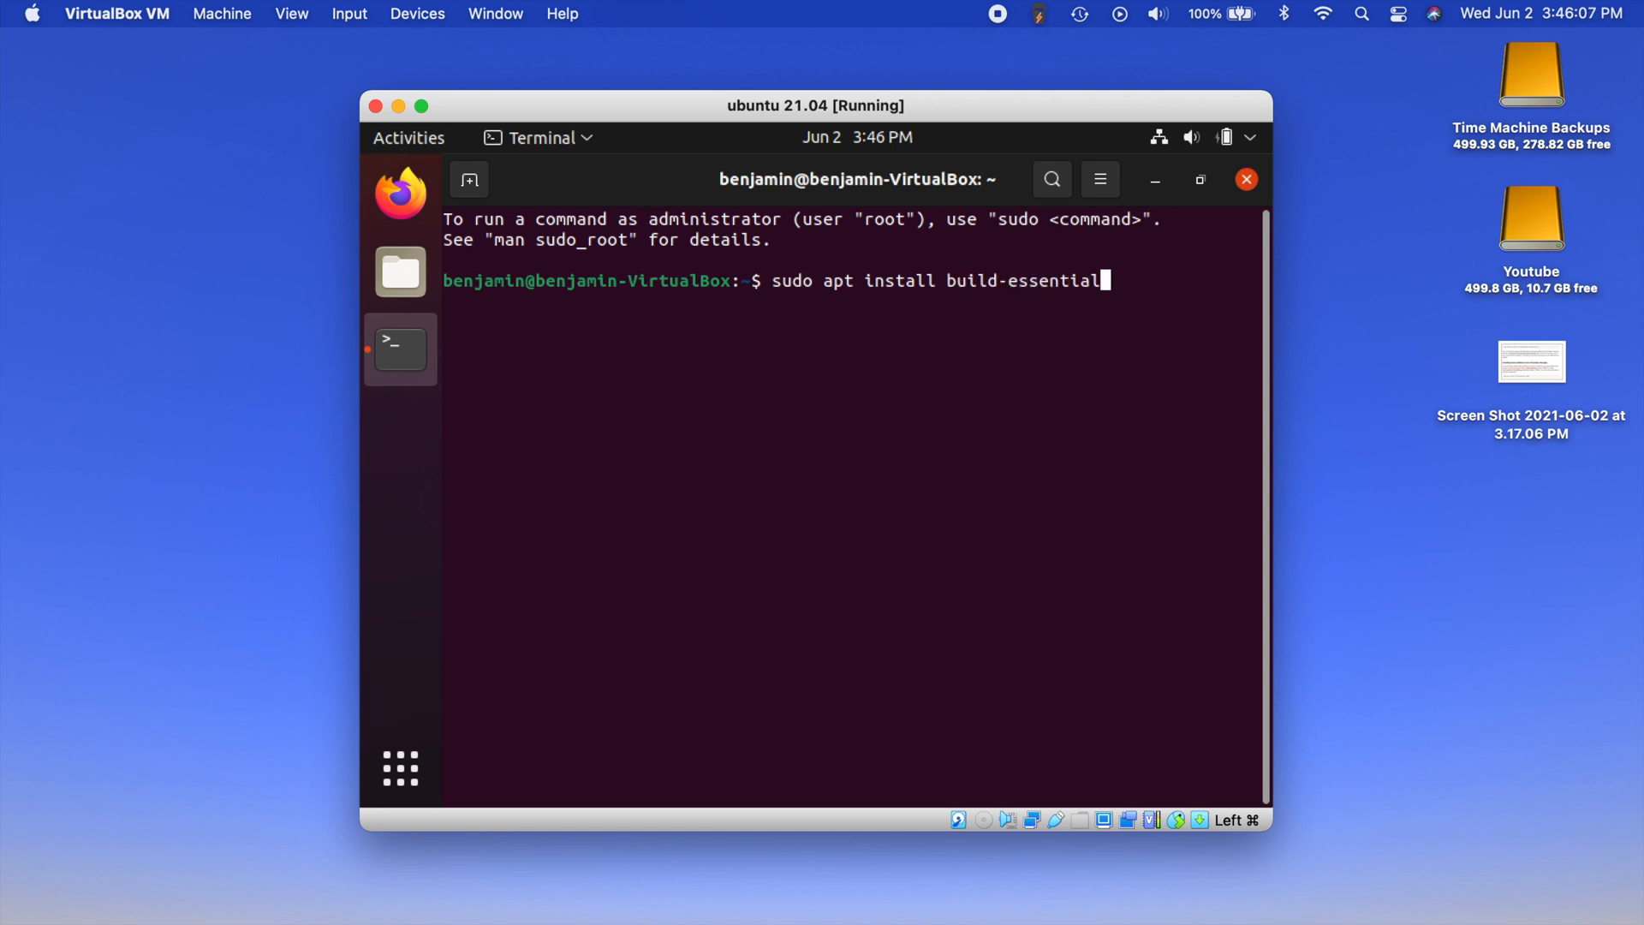
text(dkm)
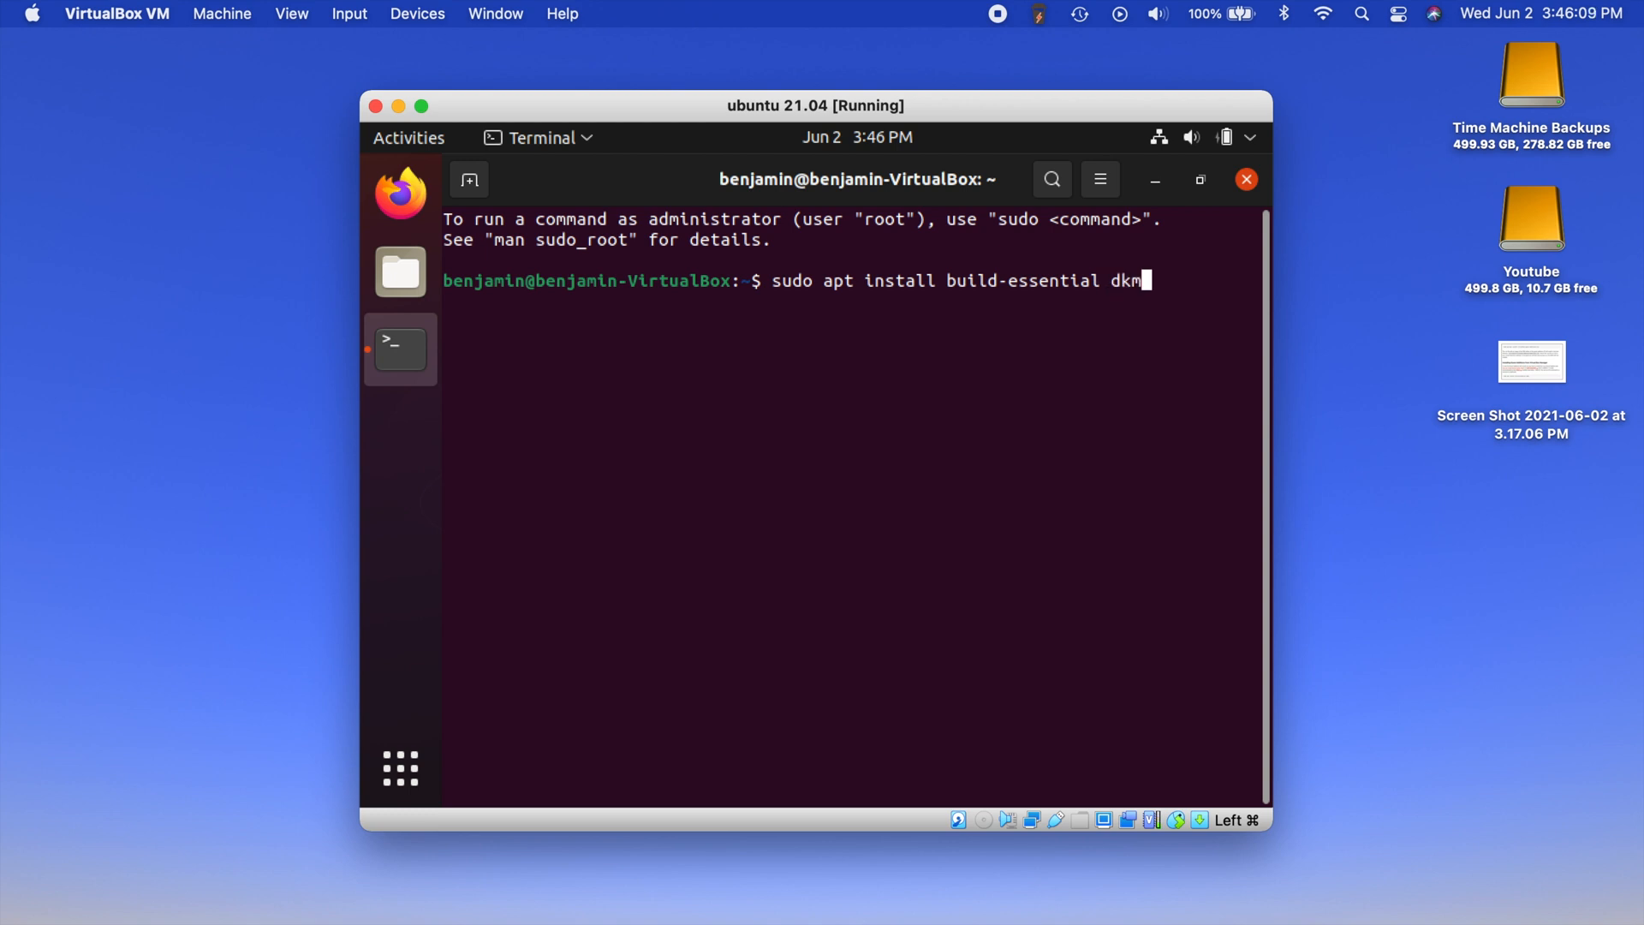
key(Return)
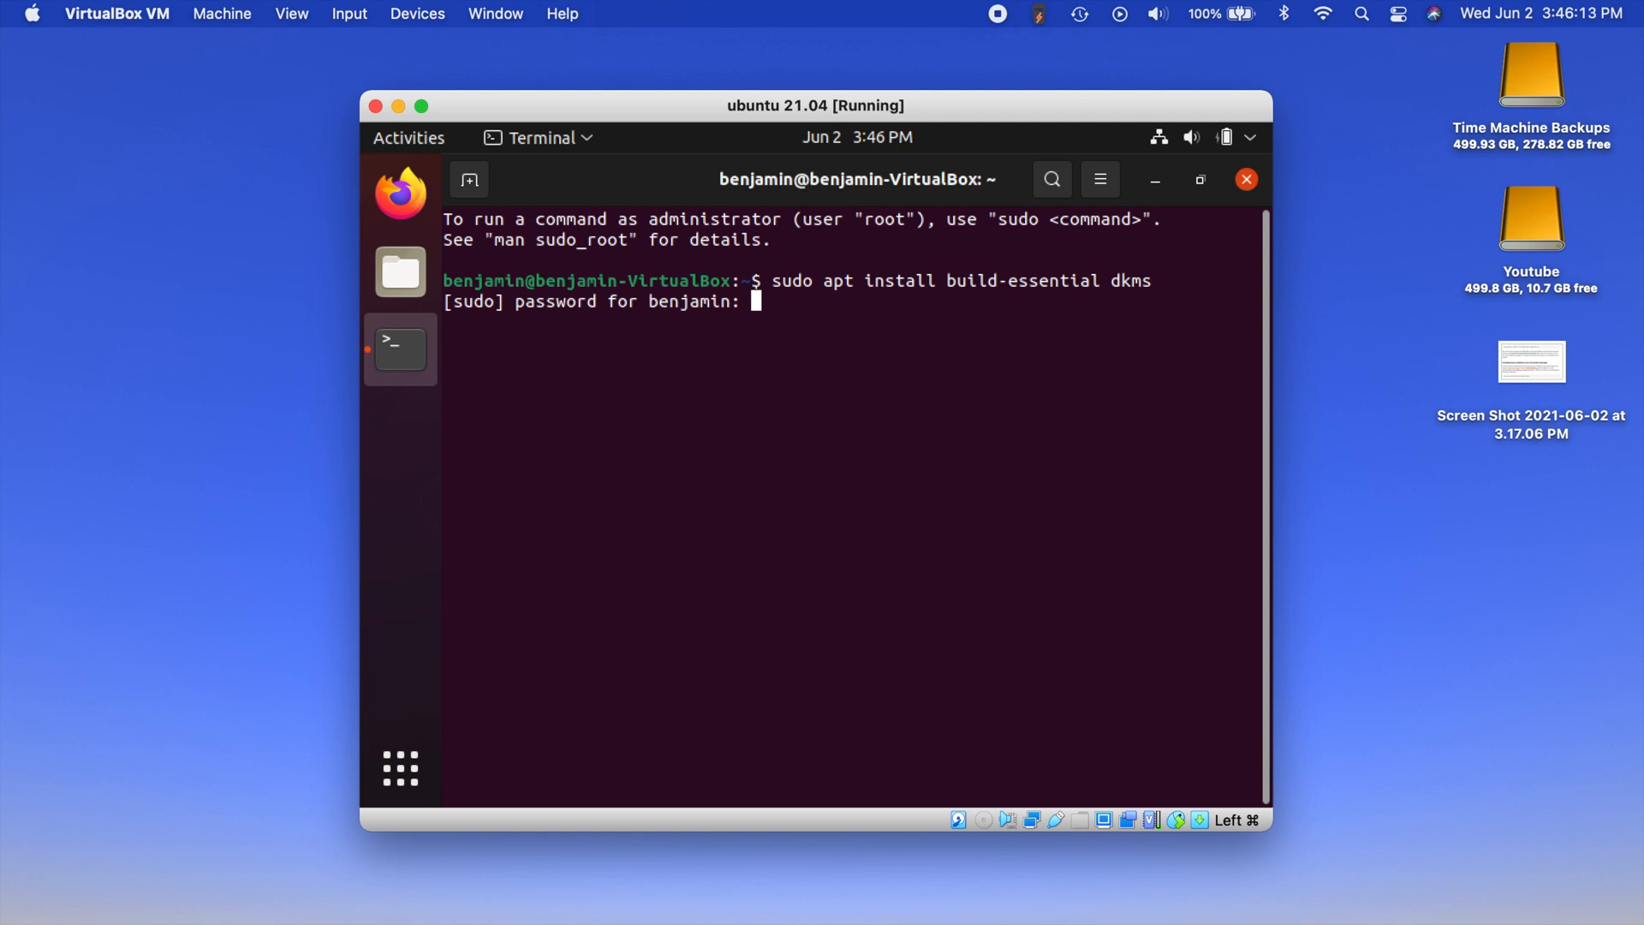
Submit the password and answer Y so build-essential and dkms install to completion
key(Enter)
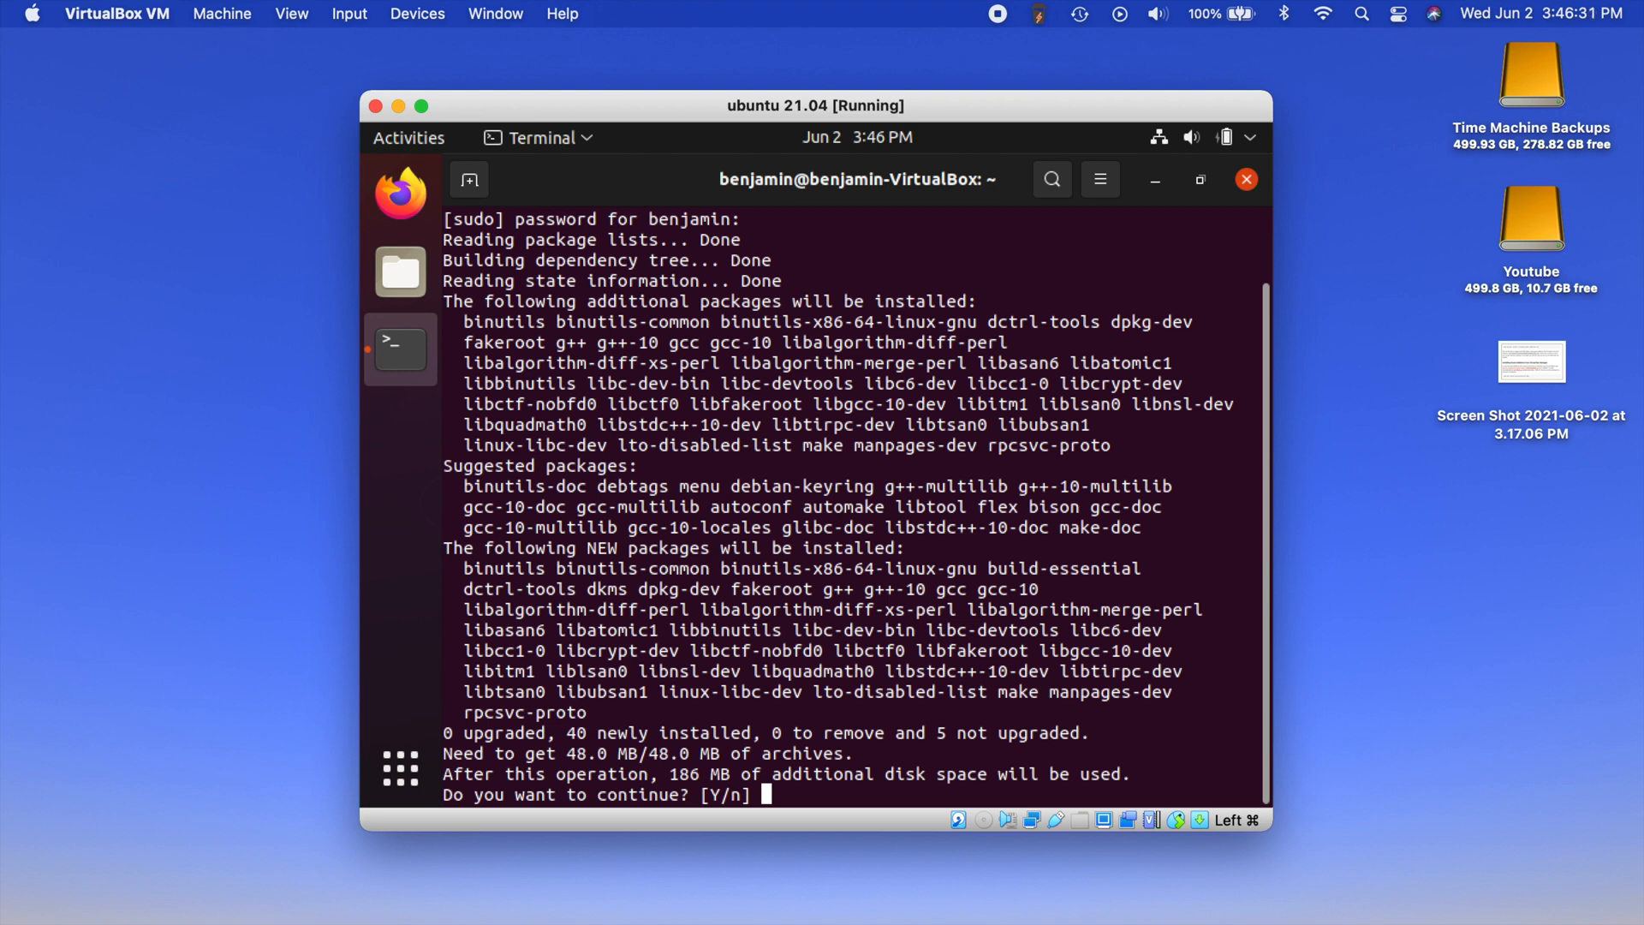
text(Y)
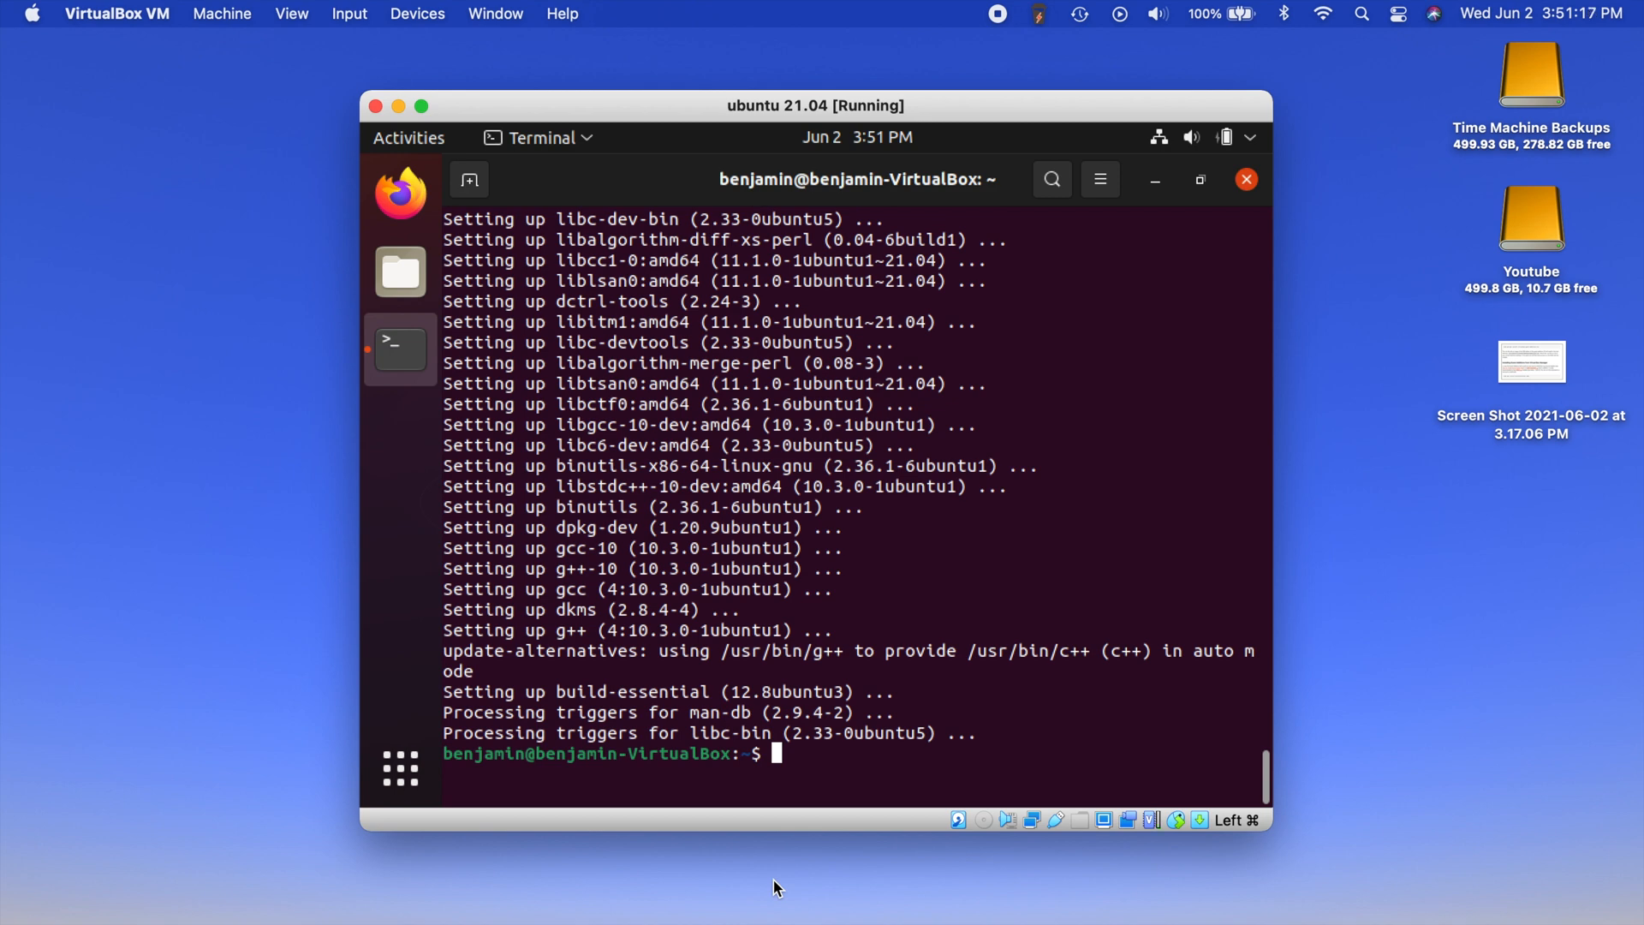
Insert the Guest Additions CD image via Devices and accept the autorun's Run prompt
click(416, 13)
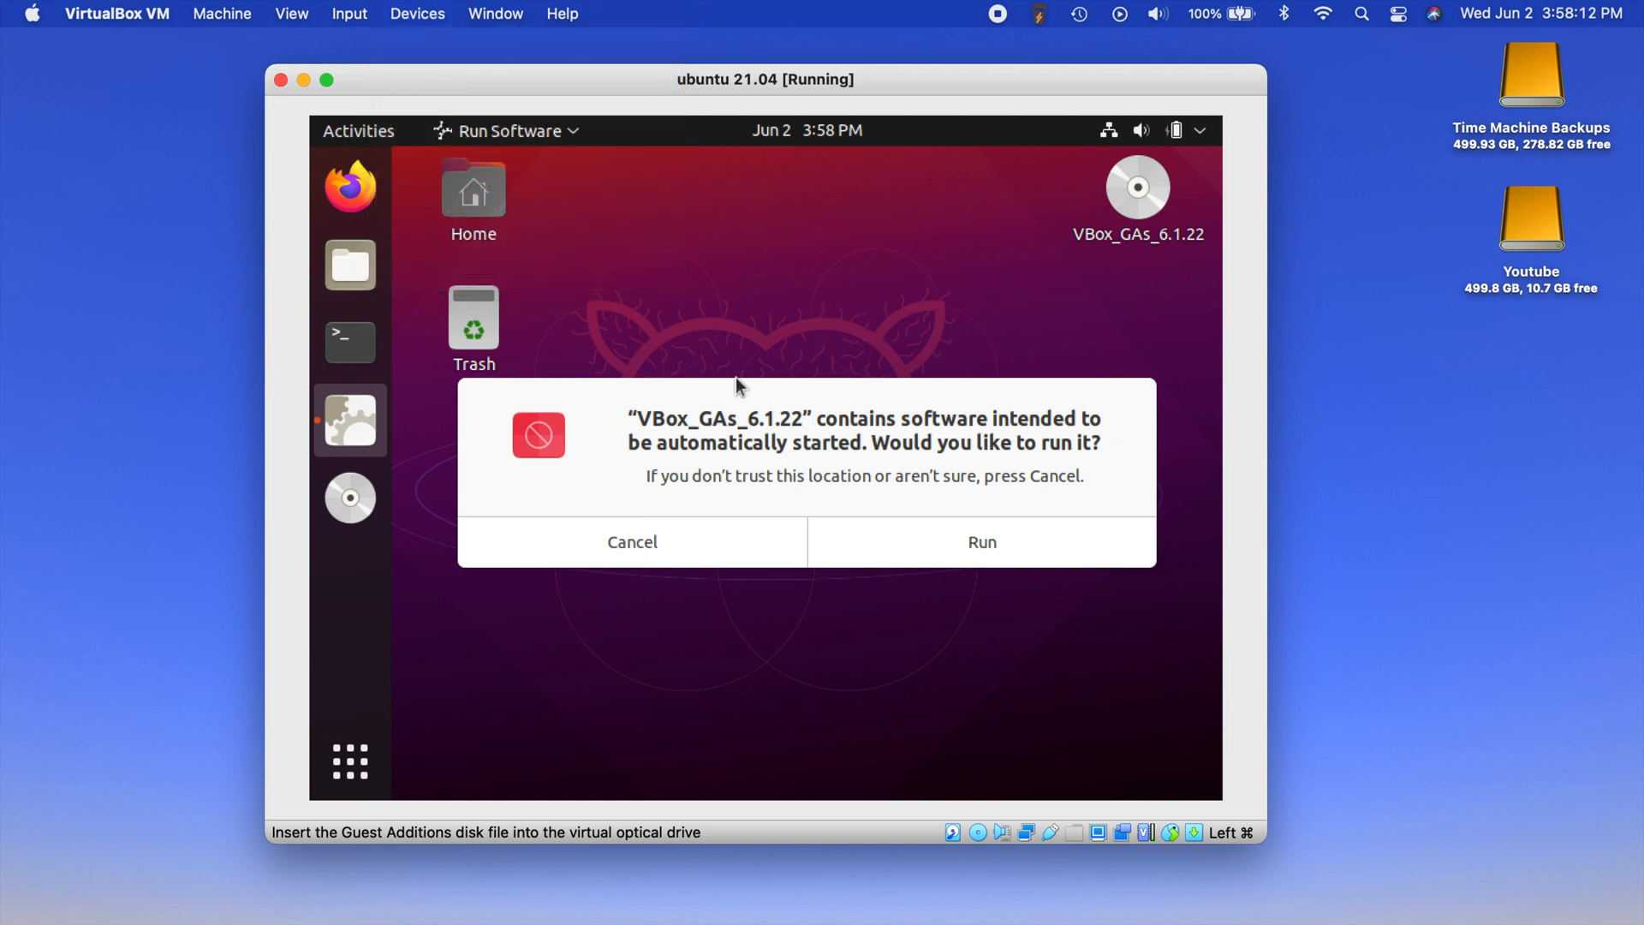
mouse_move(962, 485)
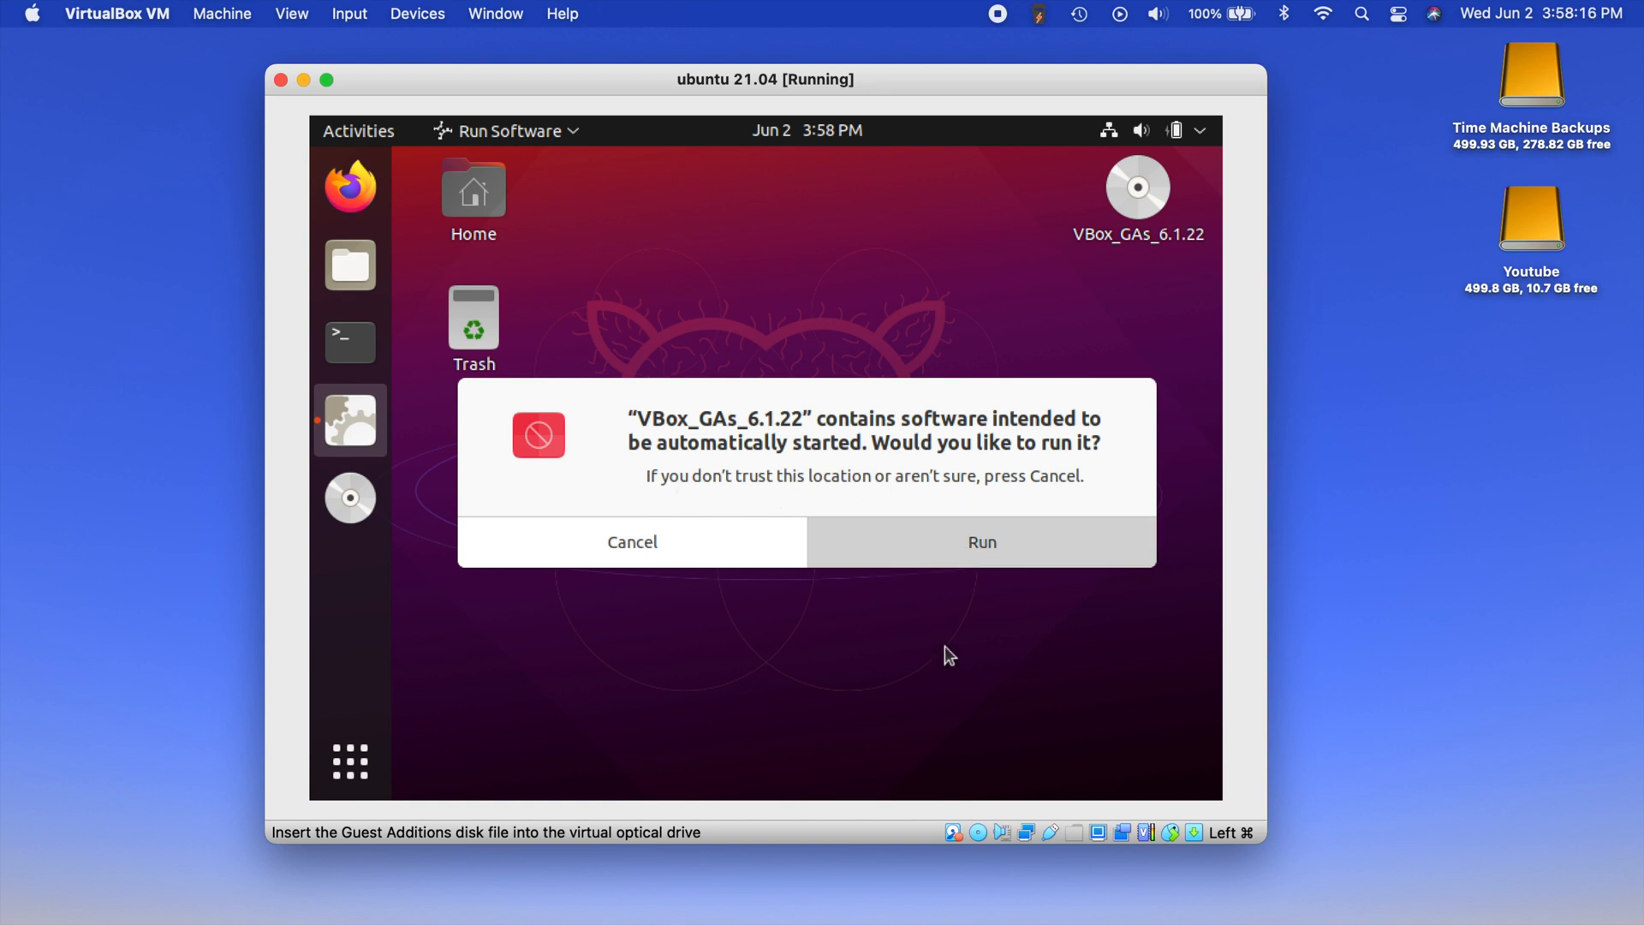
click(632, 541)
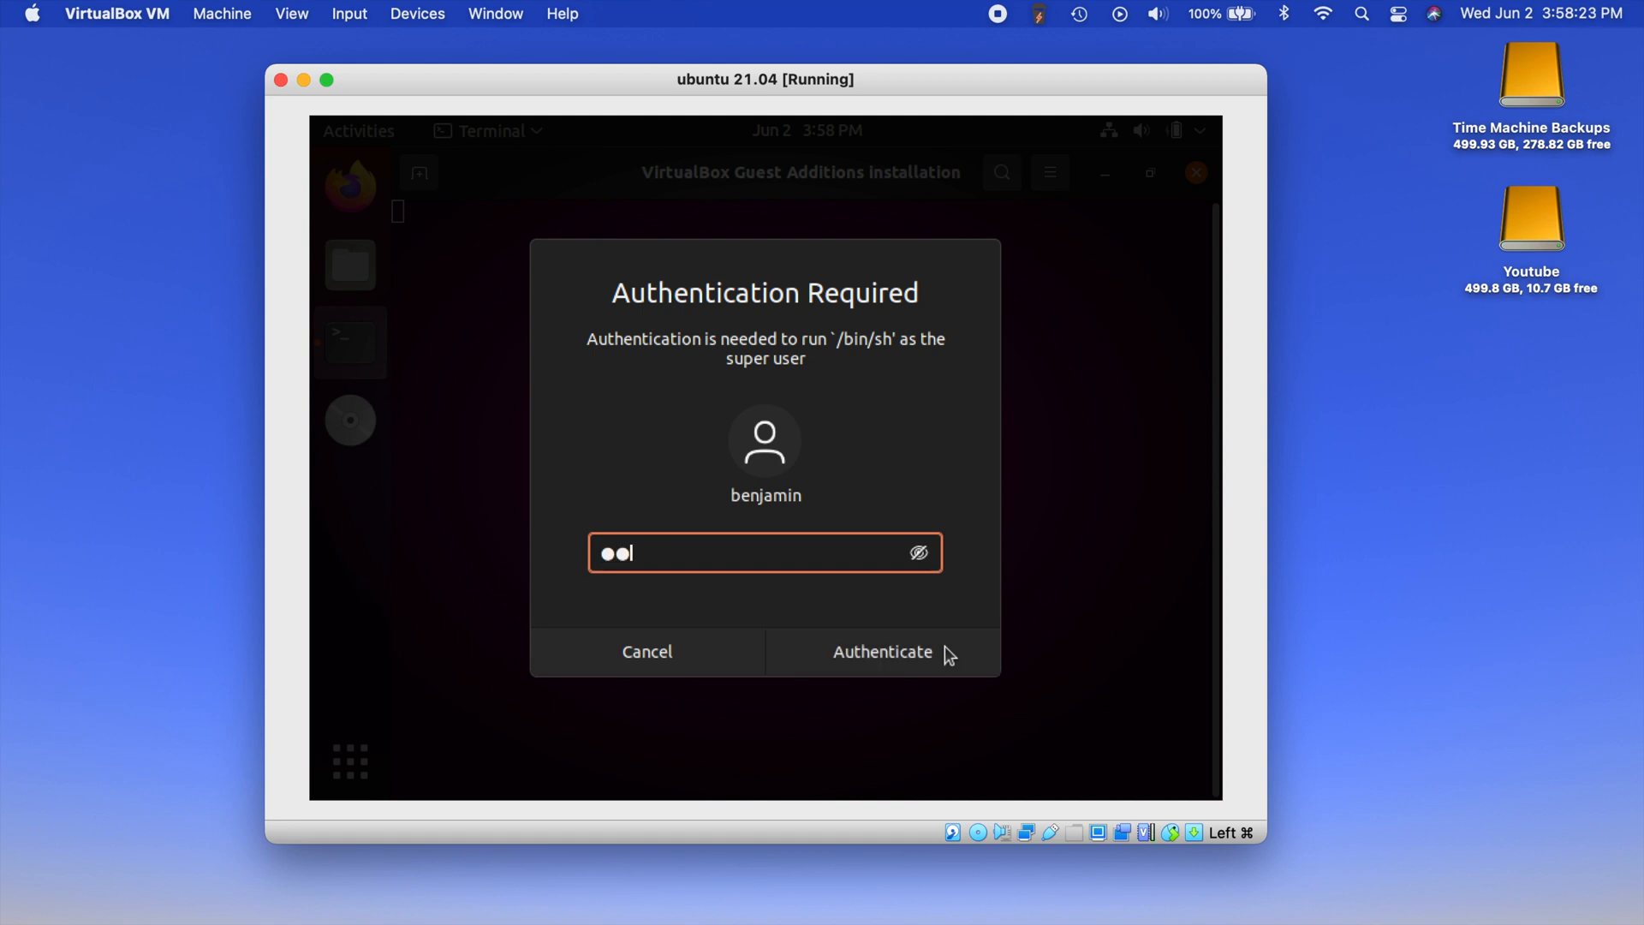
Authenticate the Guest Additions installer, let it build kernel modules, and close its window
click(882, 651)
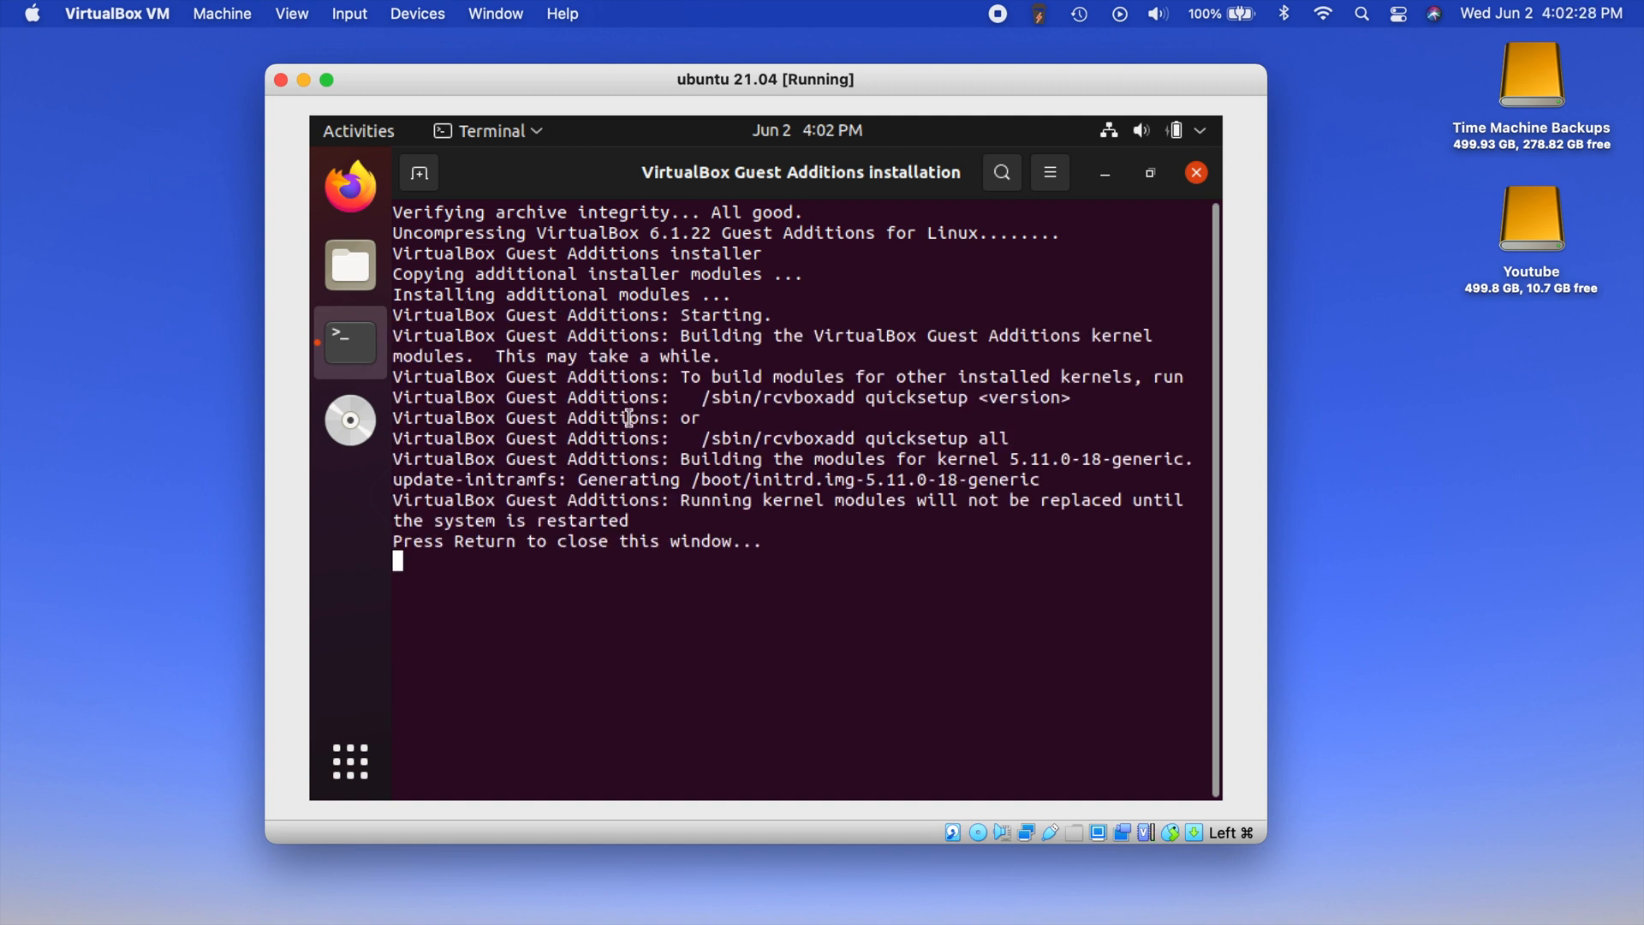
mouse_move(587, 579)
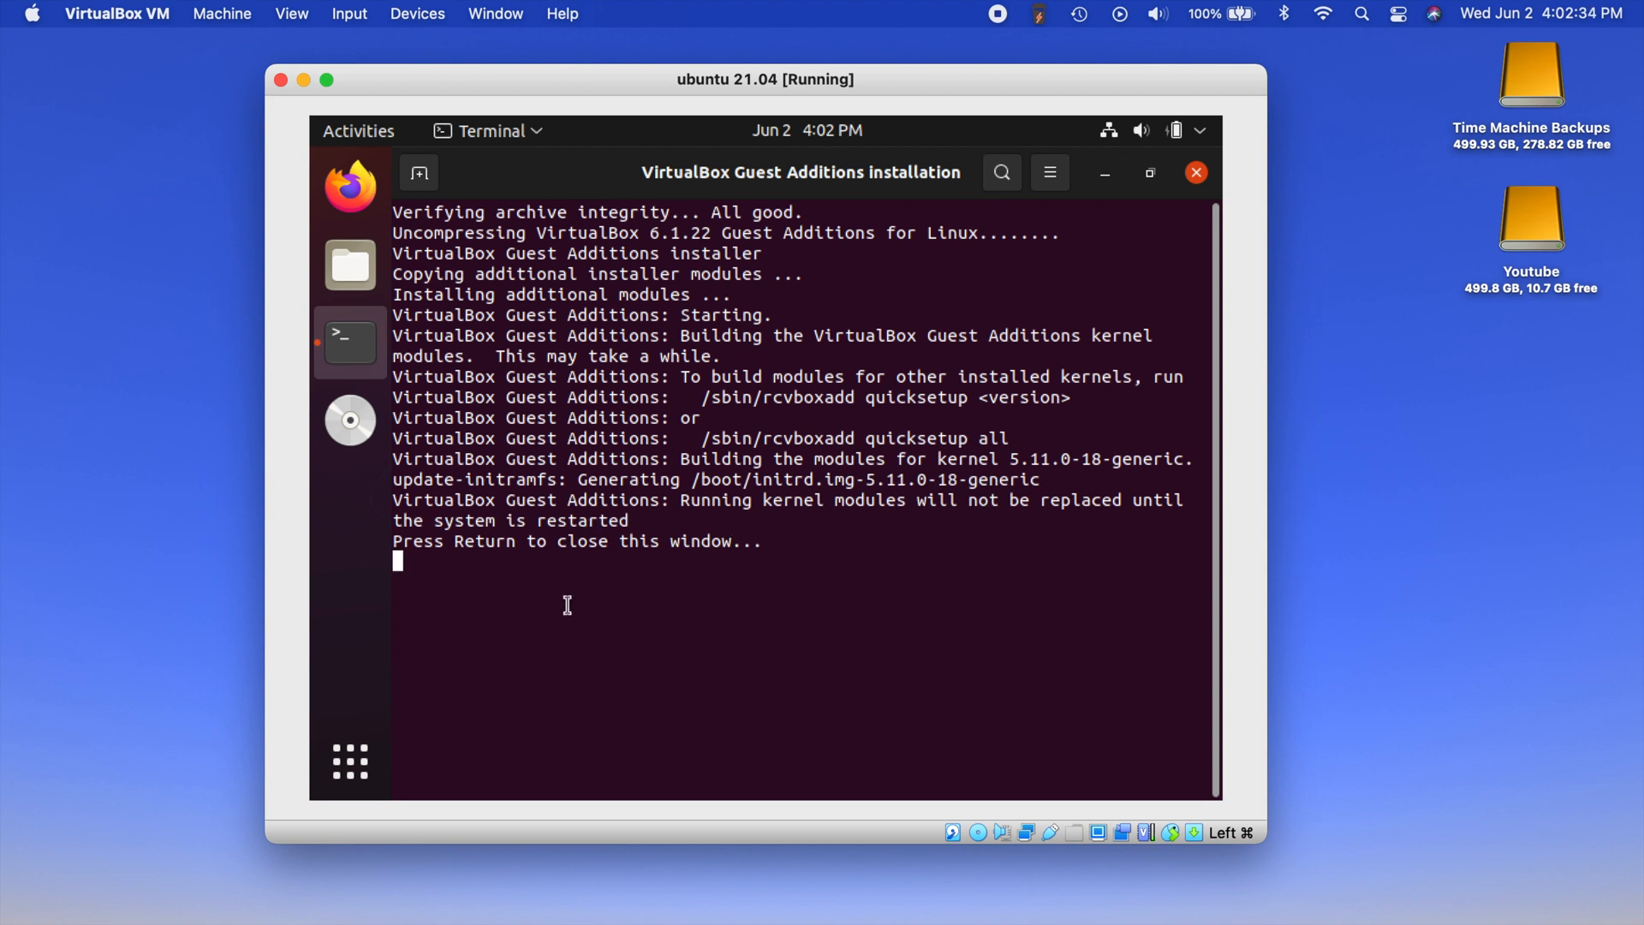
key(Return)
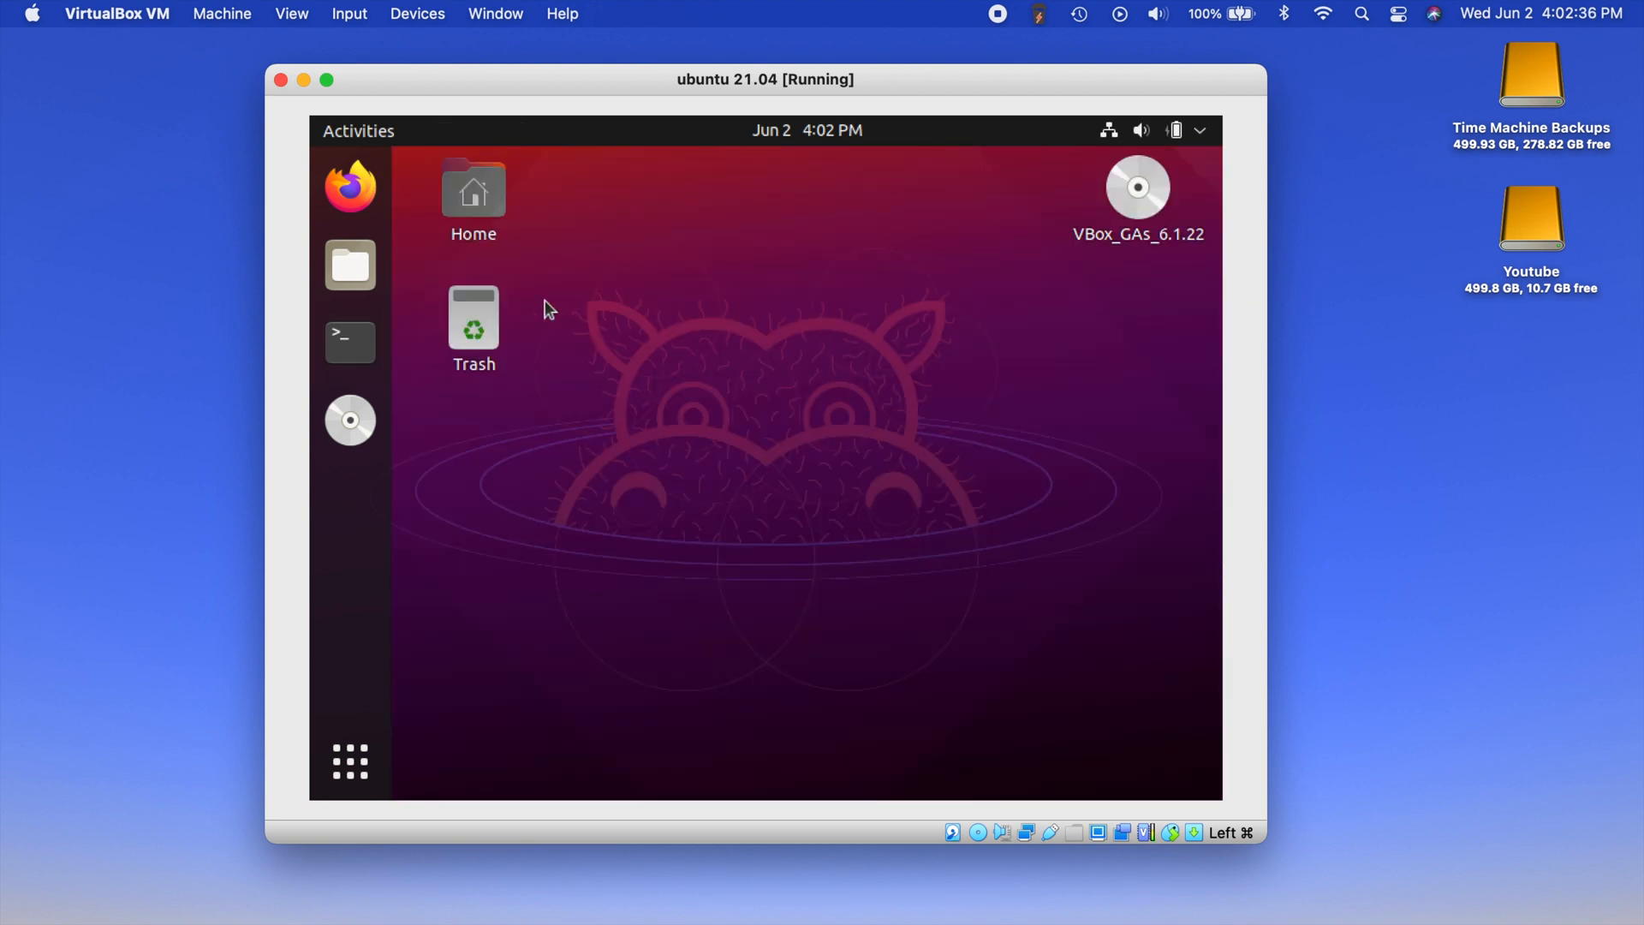
Eject the Guest Additions disc, then restart Ubuntu from the system power menu
right_click(1135, 186)
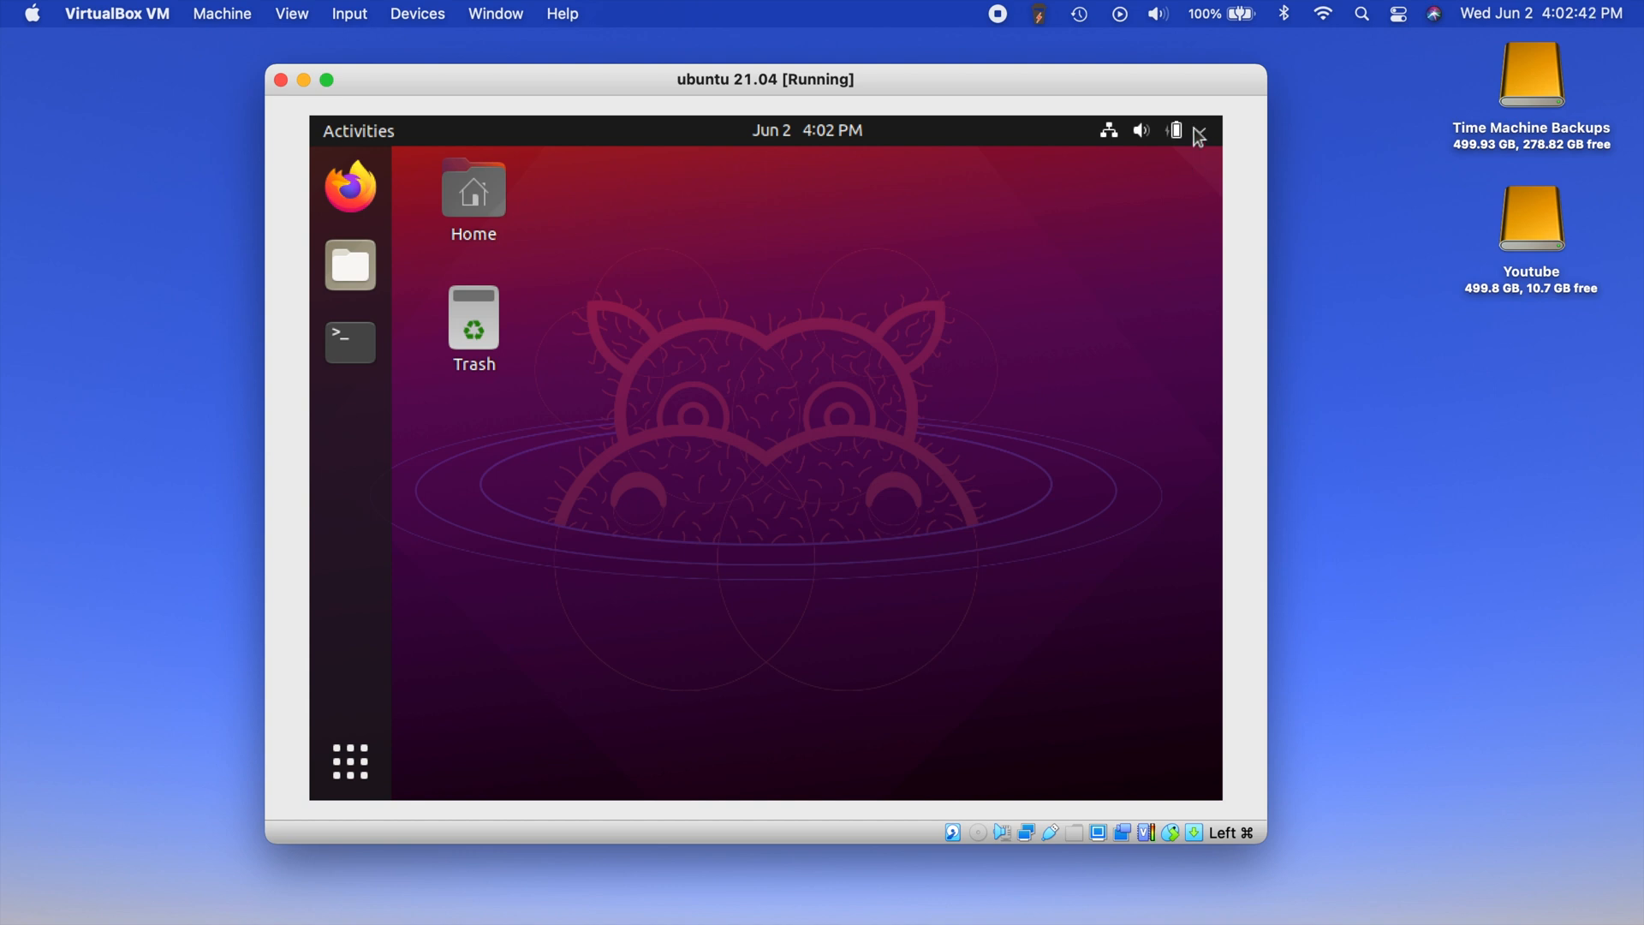
click(1180, 130)
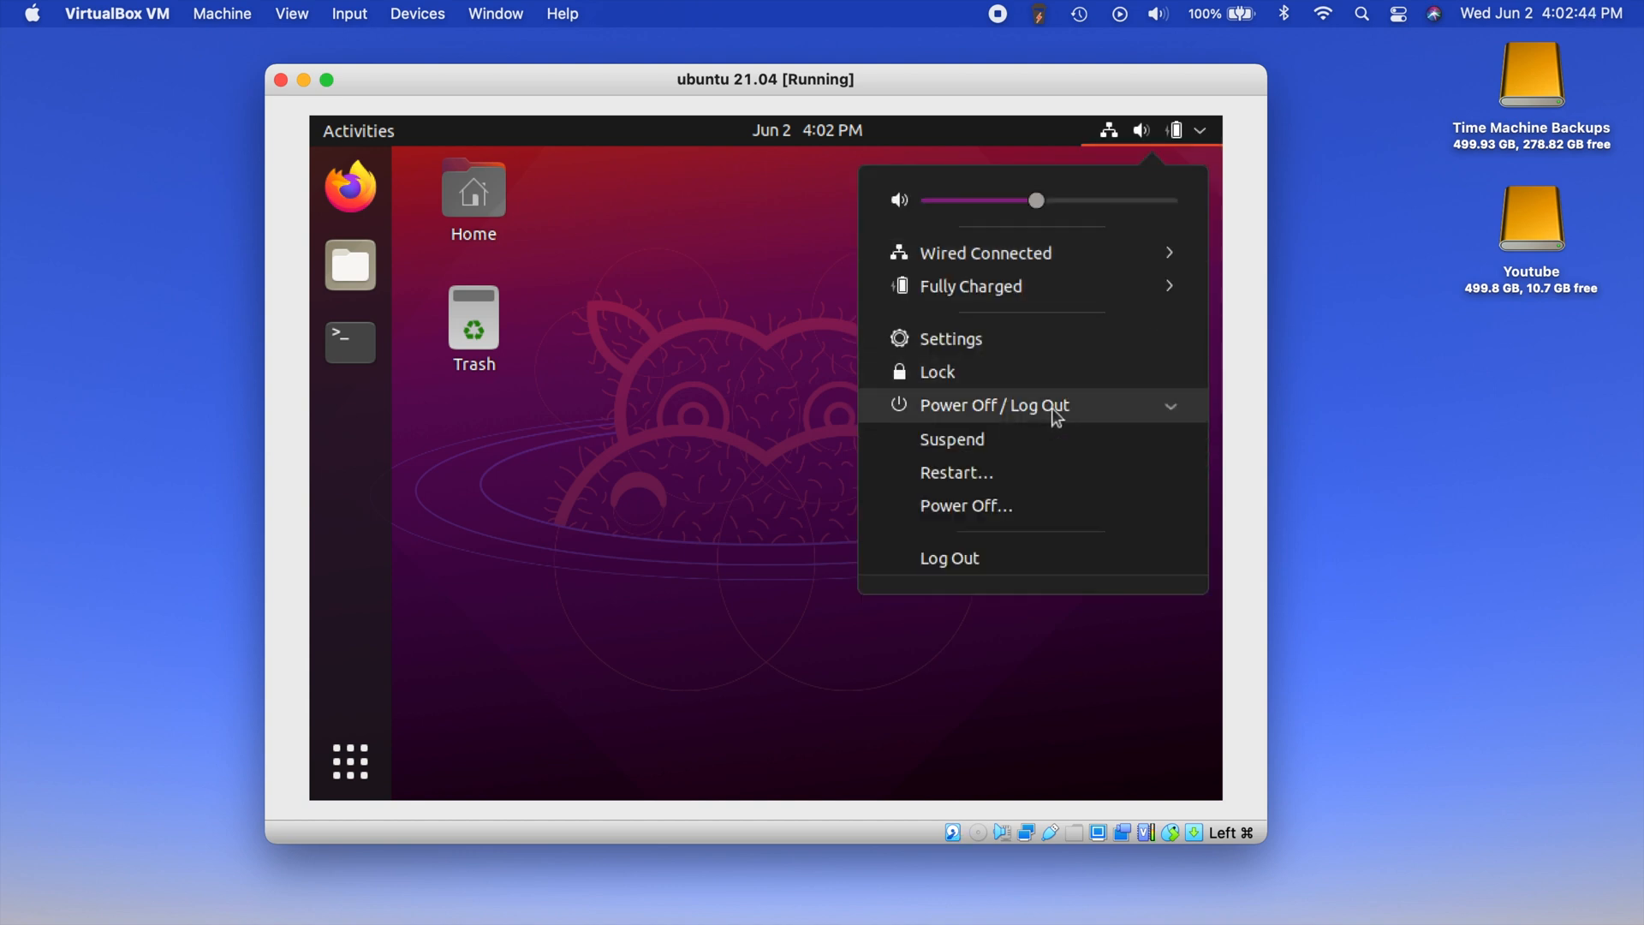
click(956, 473)
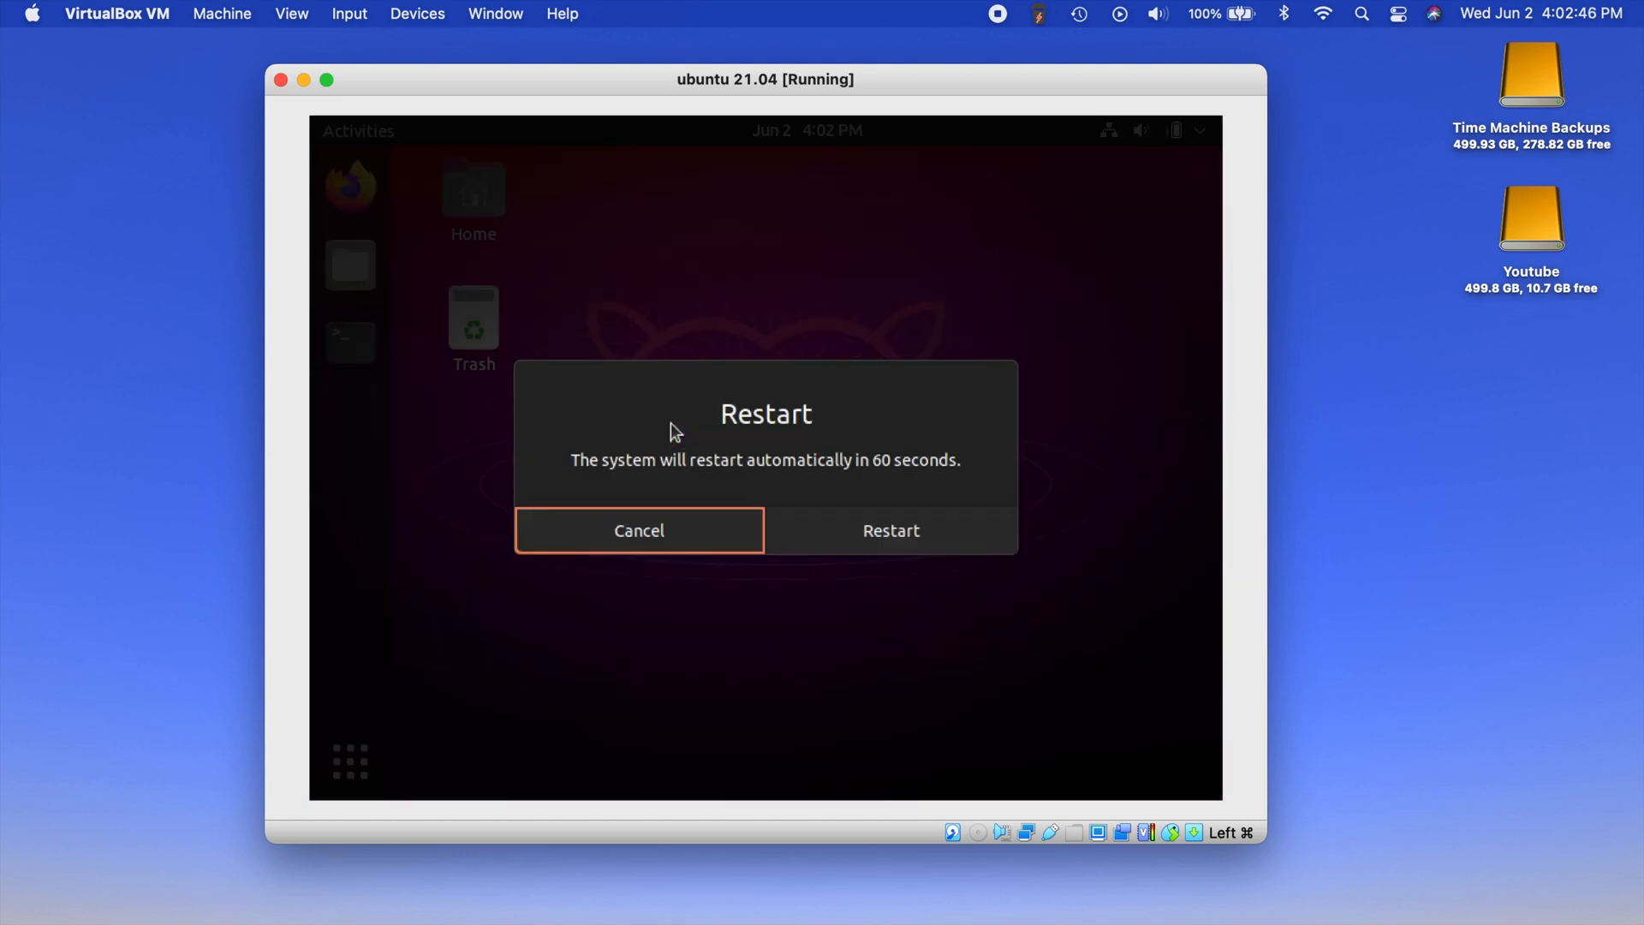
click(638, 531)
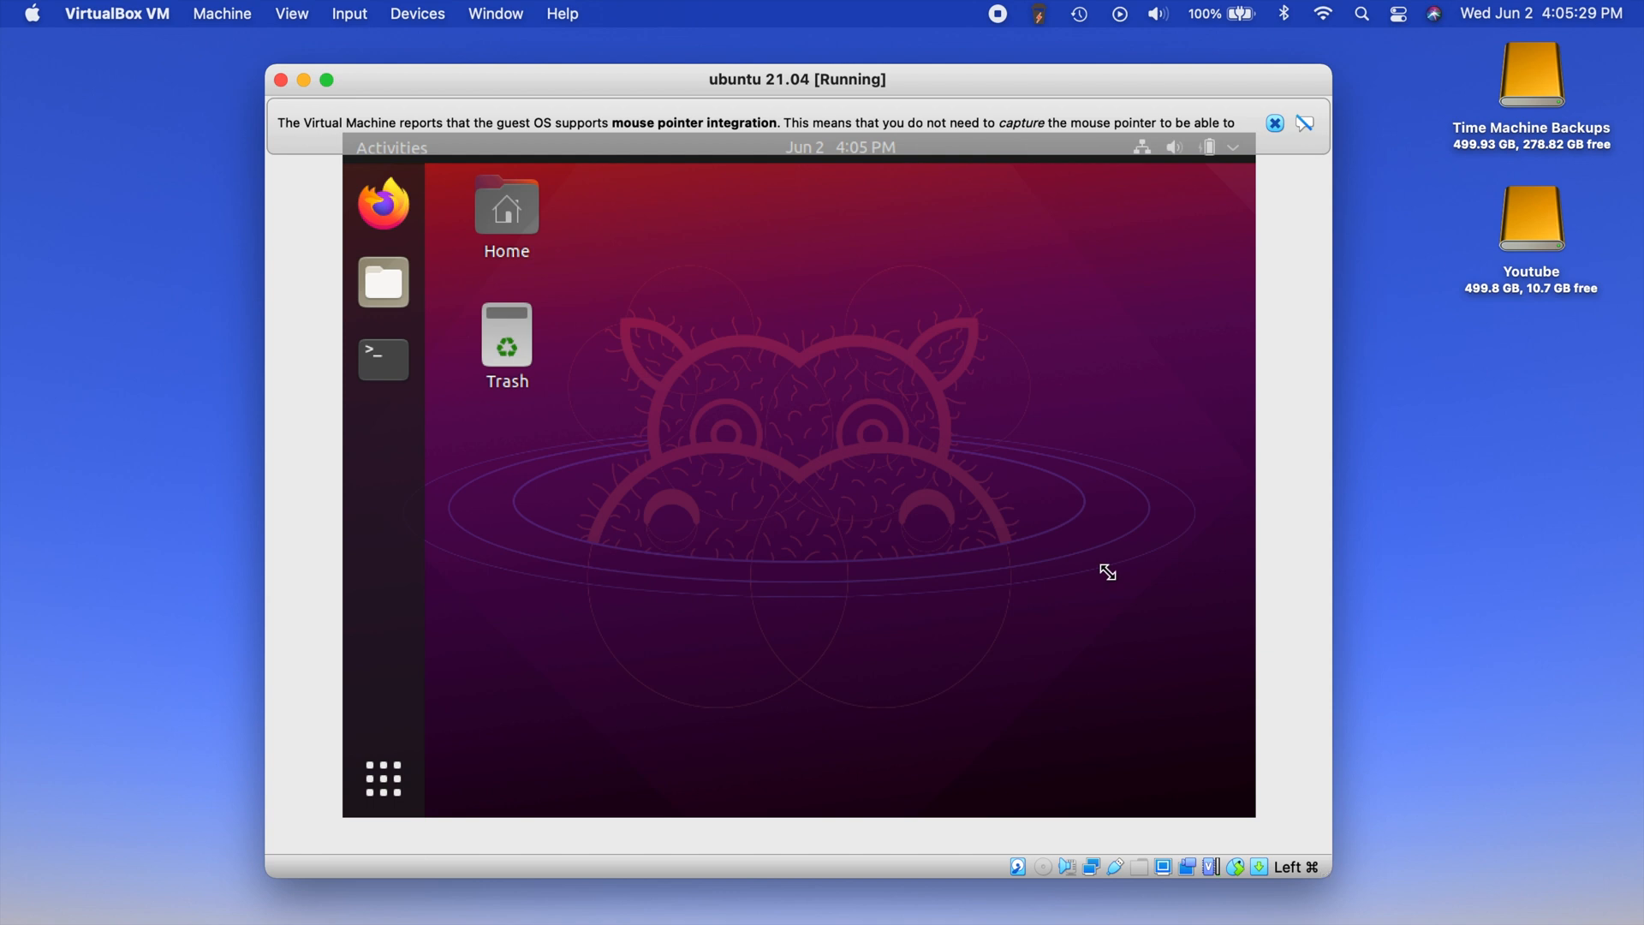
mouse_move(986, 385)
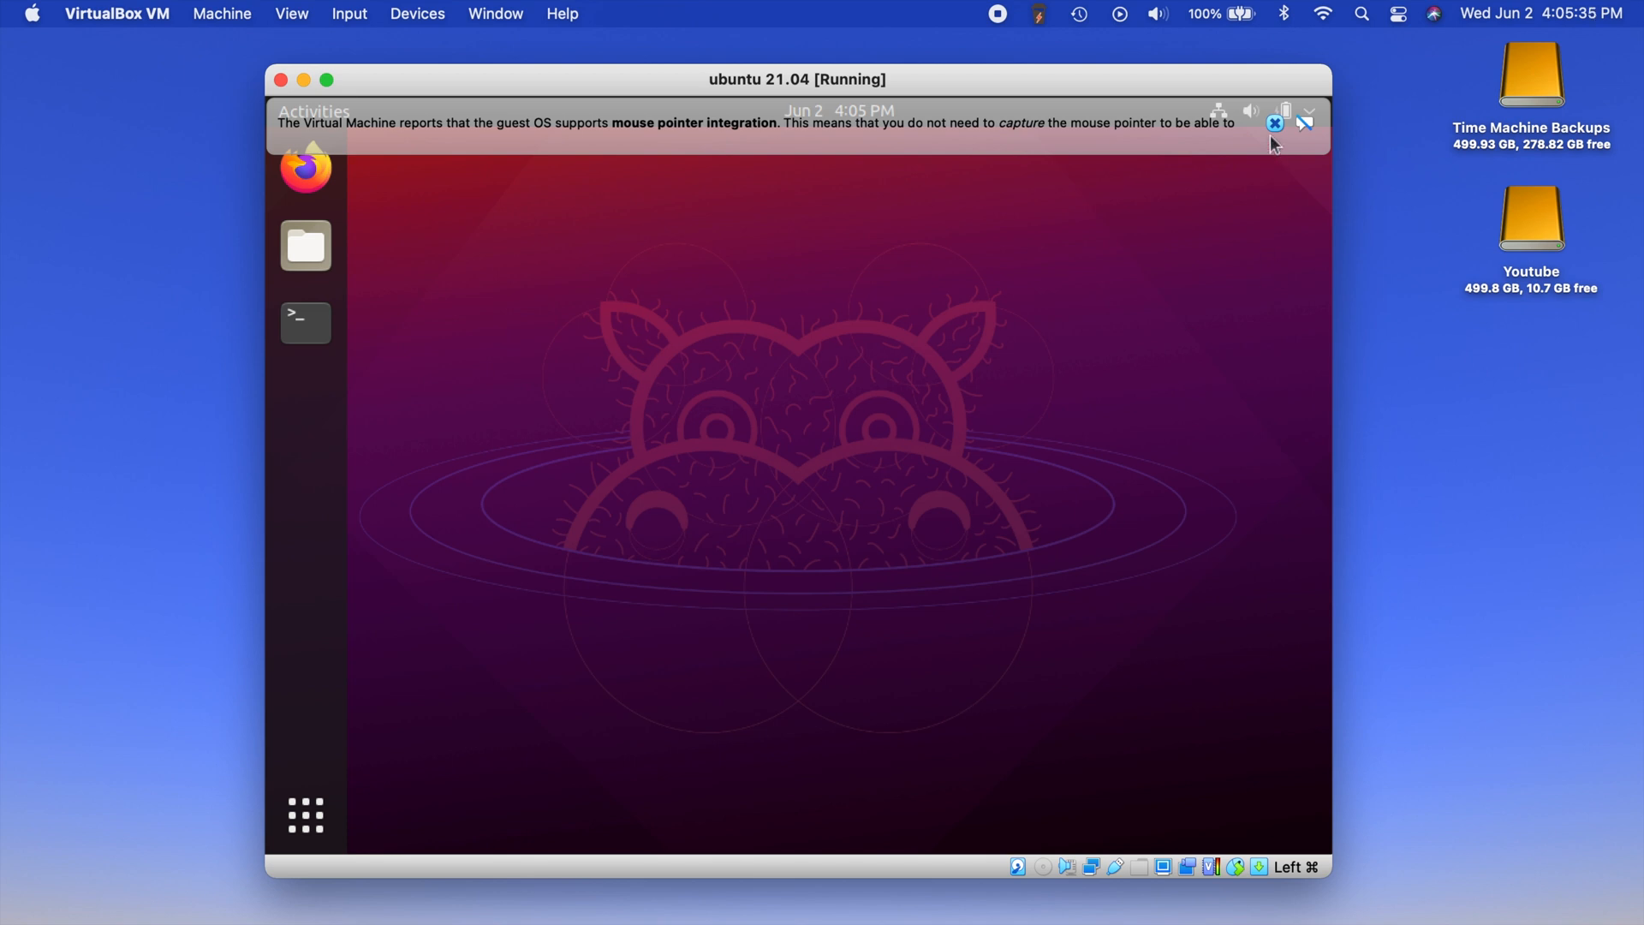
Dismiss the pointer-integration notice and toggle full screen on and off to confirm auto-resize
click(1274, 123)
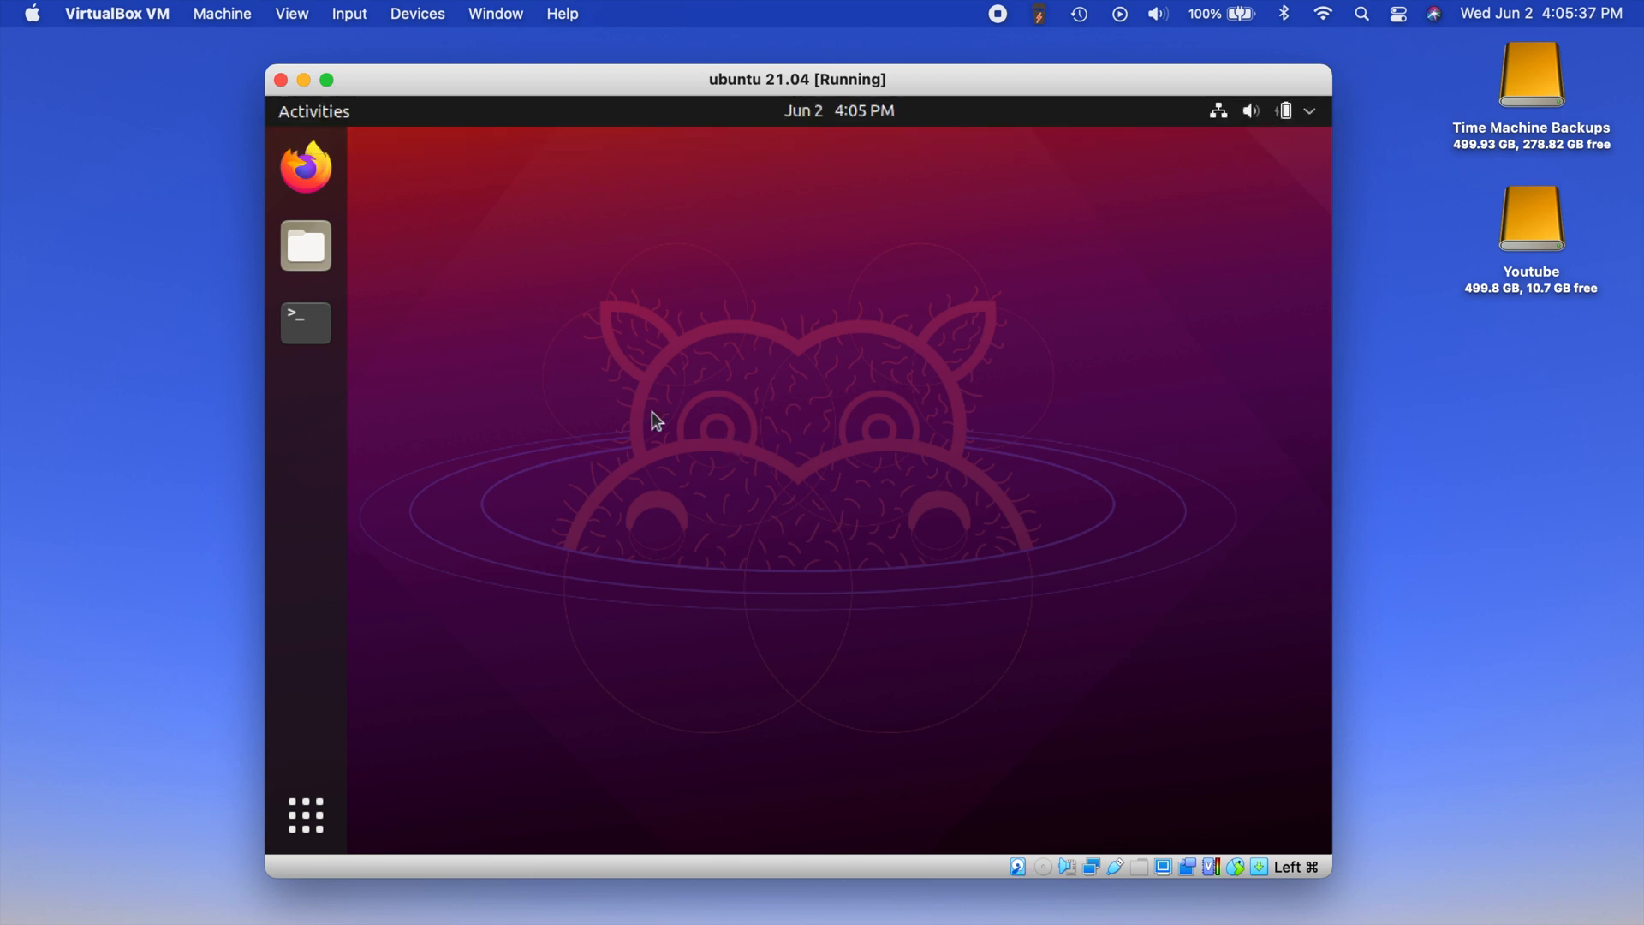
mouse_move(344, 80)
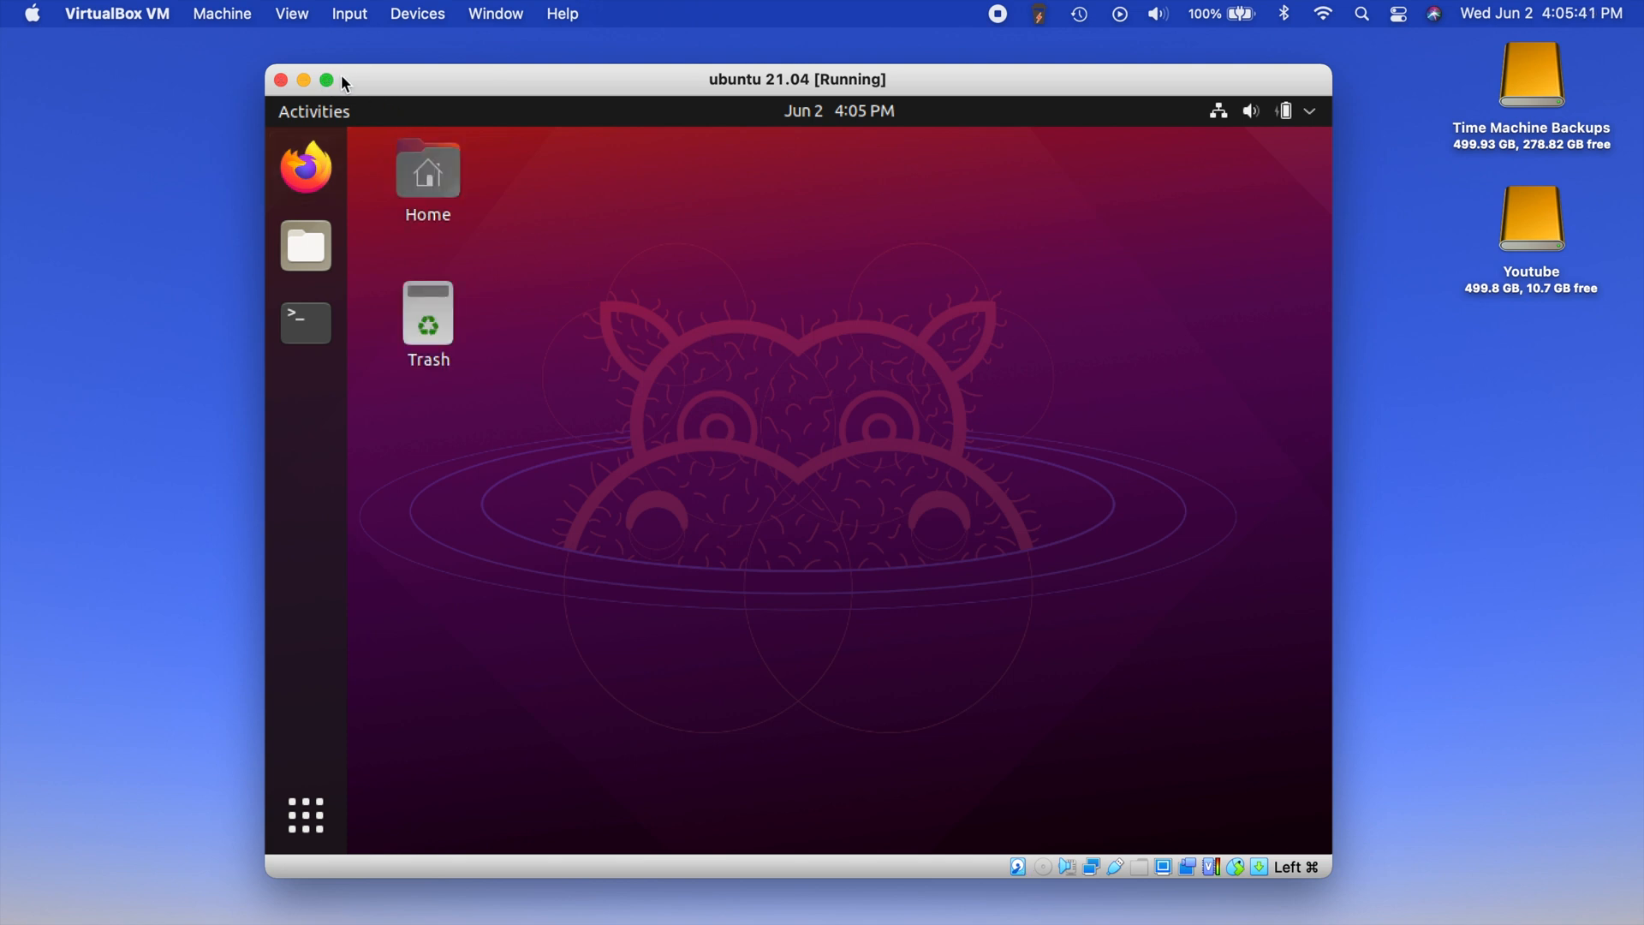
click(325, 81)
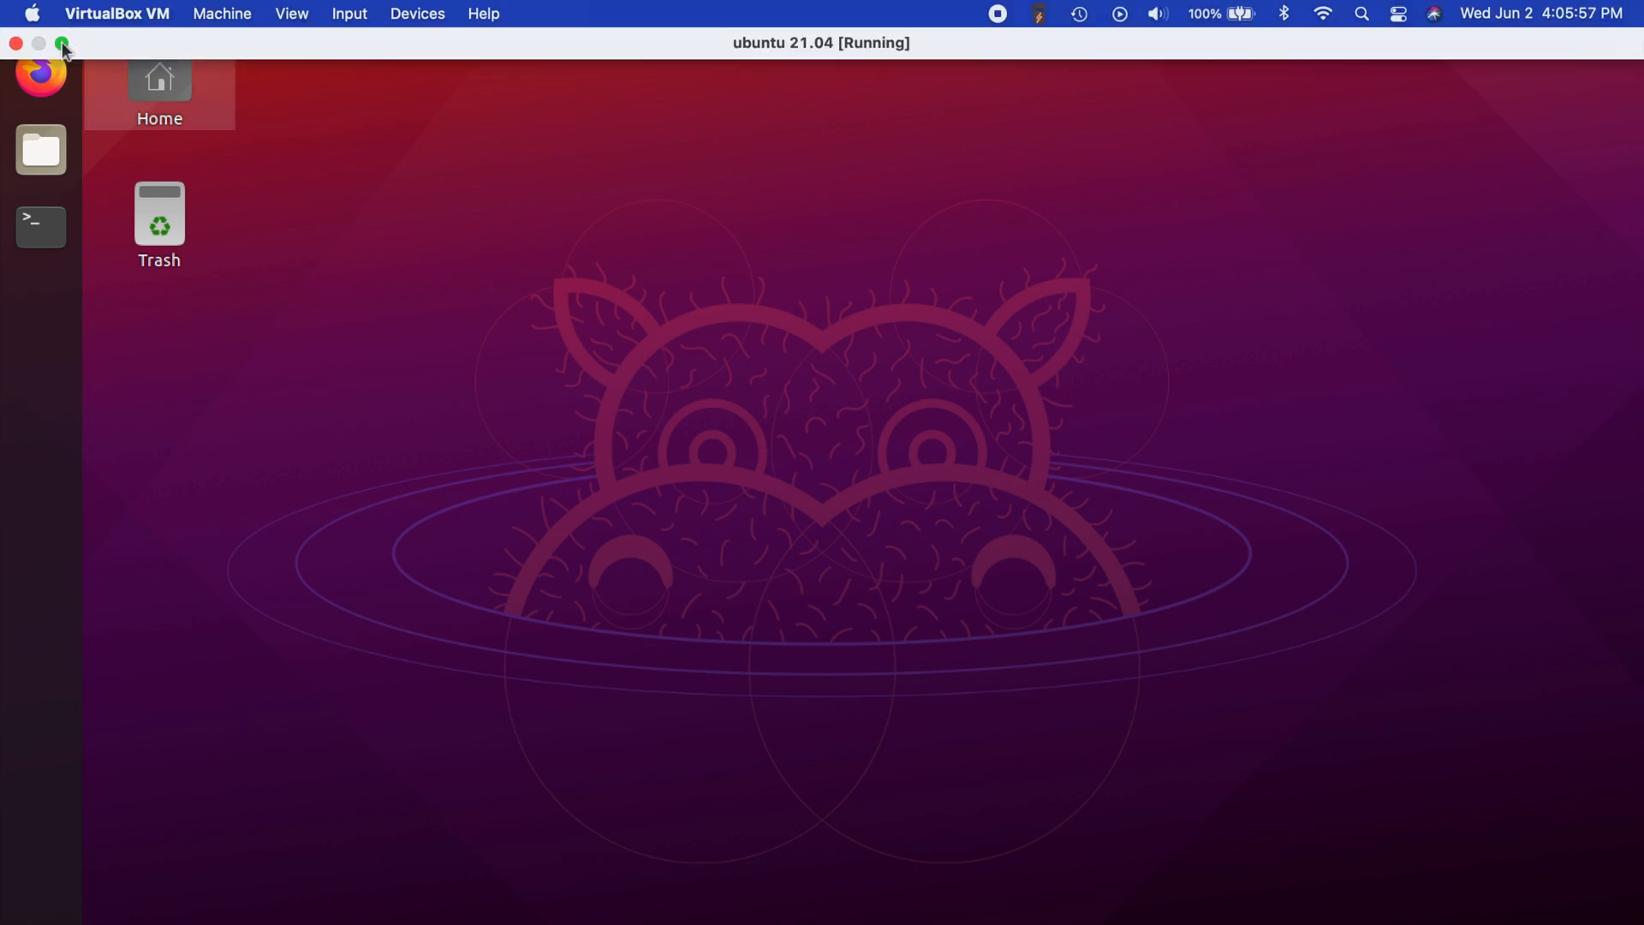
click(62, 43)
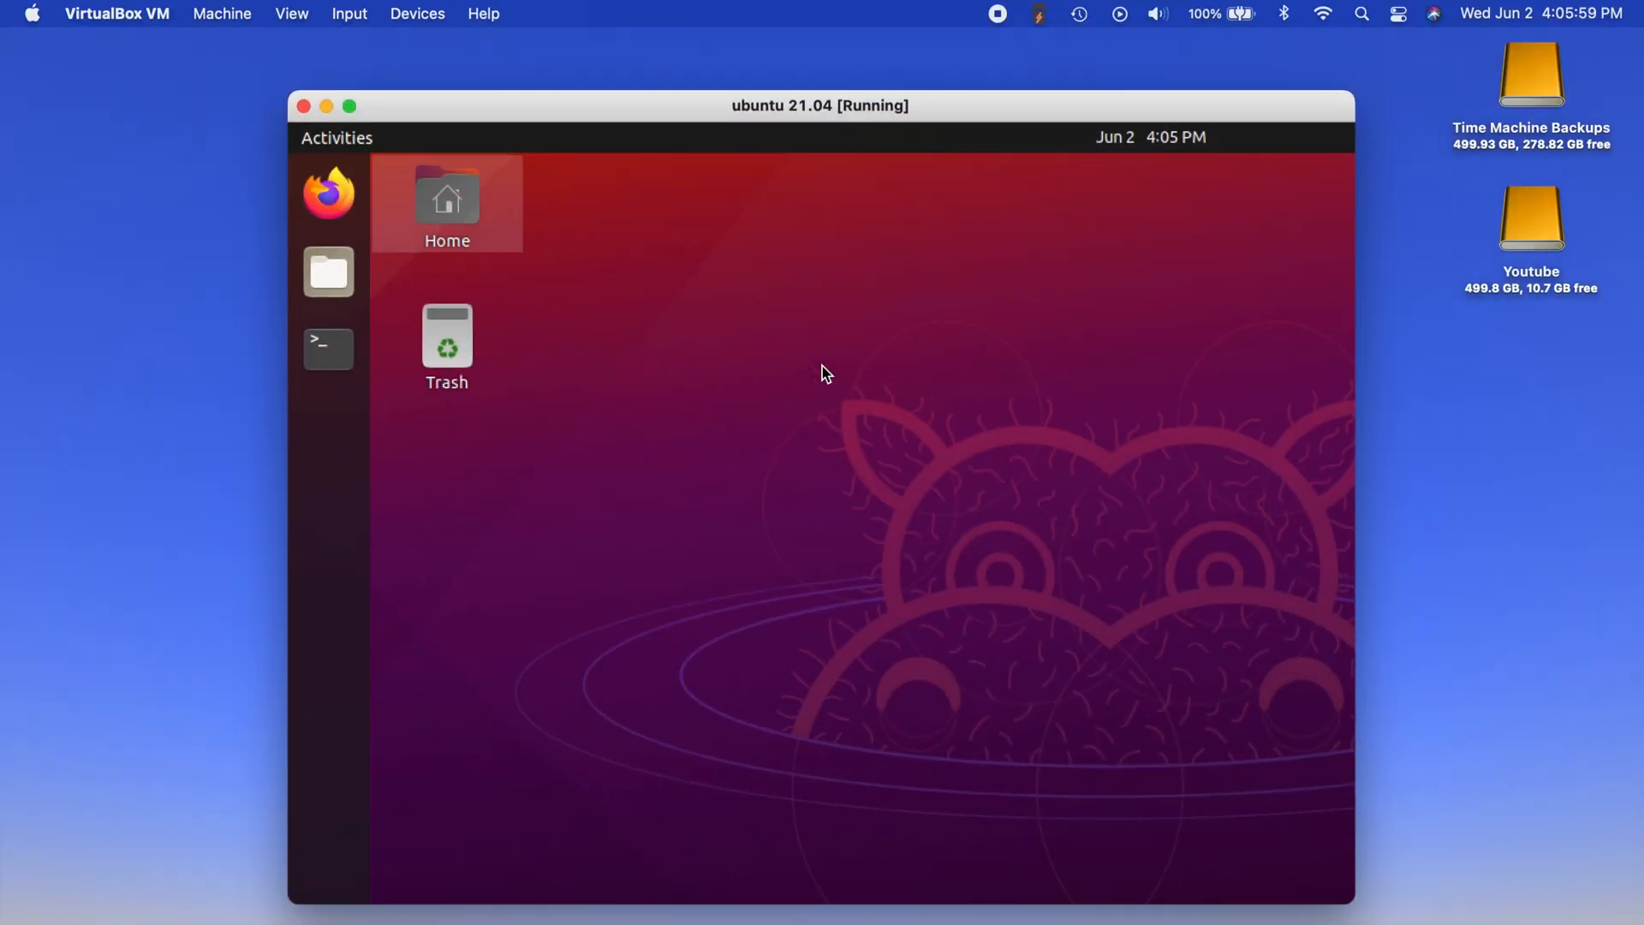